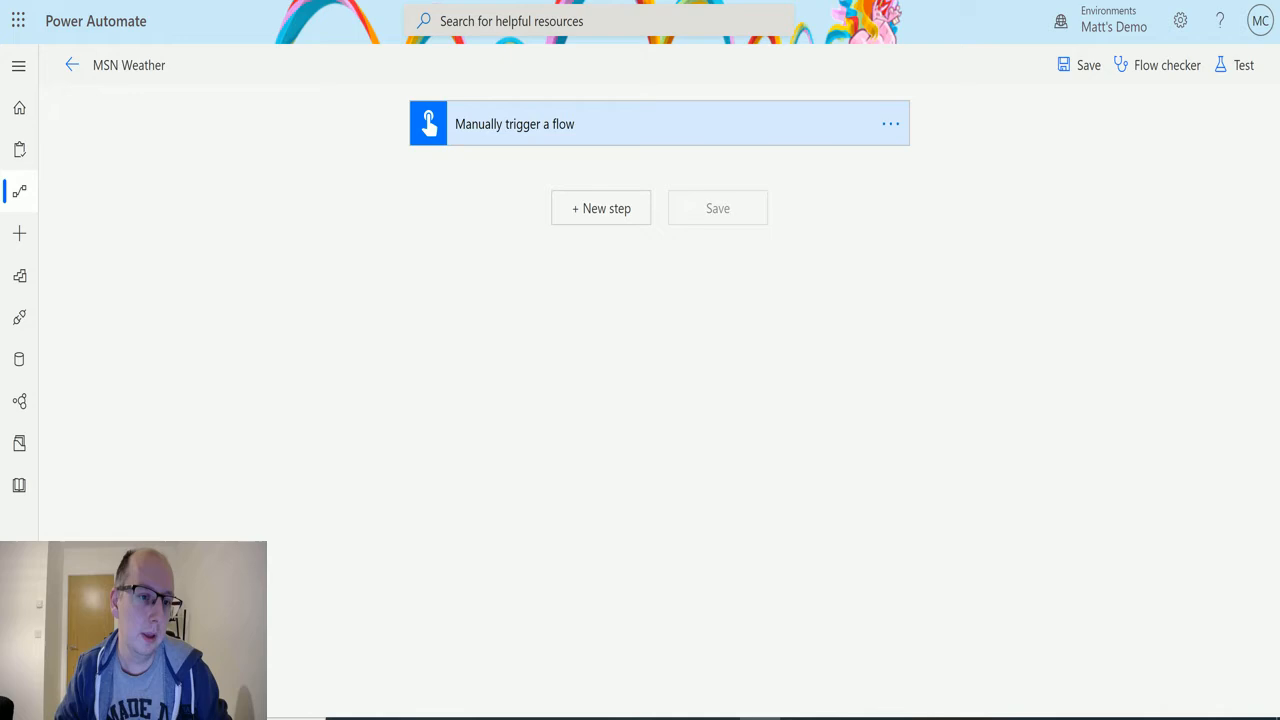
{"action": "mouse_move", "coordinate": [716, 144]}
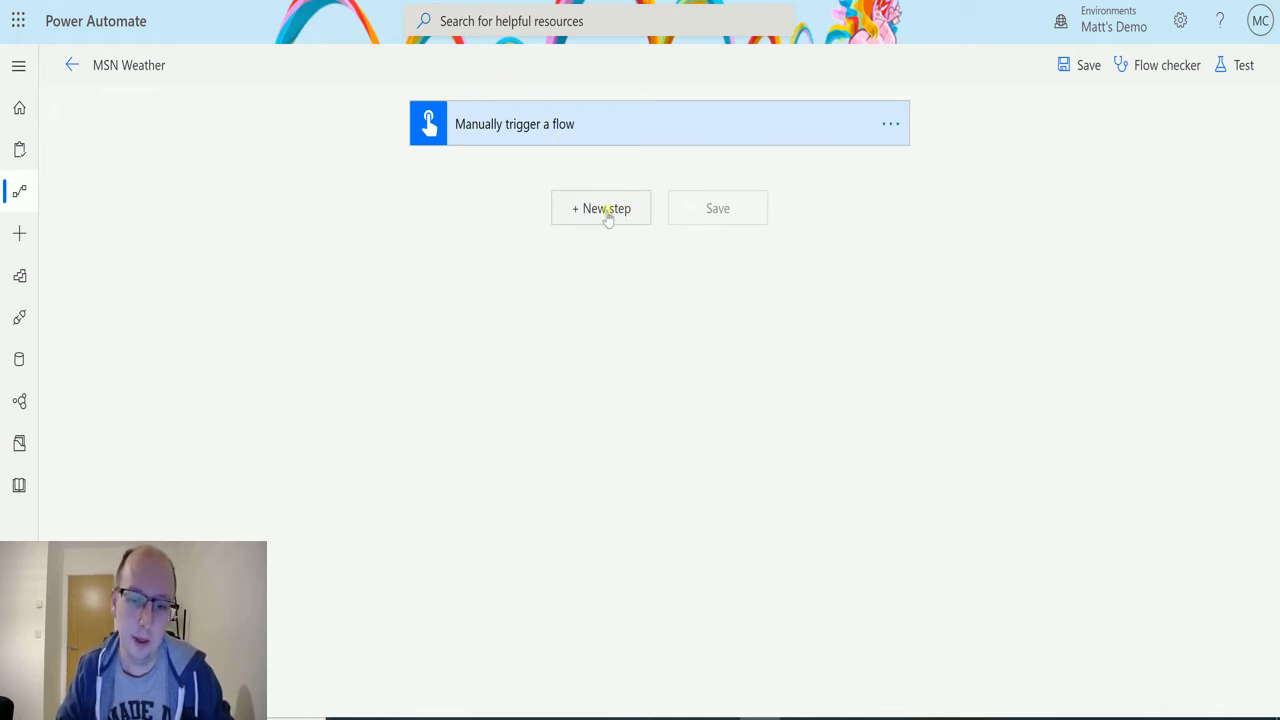
Add a new step after the manual trigger and list the MSN Weather connector's actions
{"action": "left_click", "coordinate": [600, 208]}
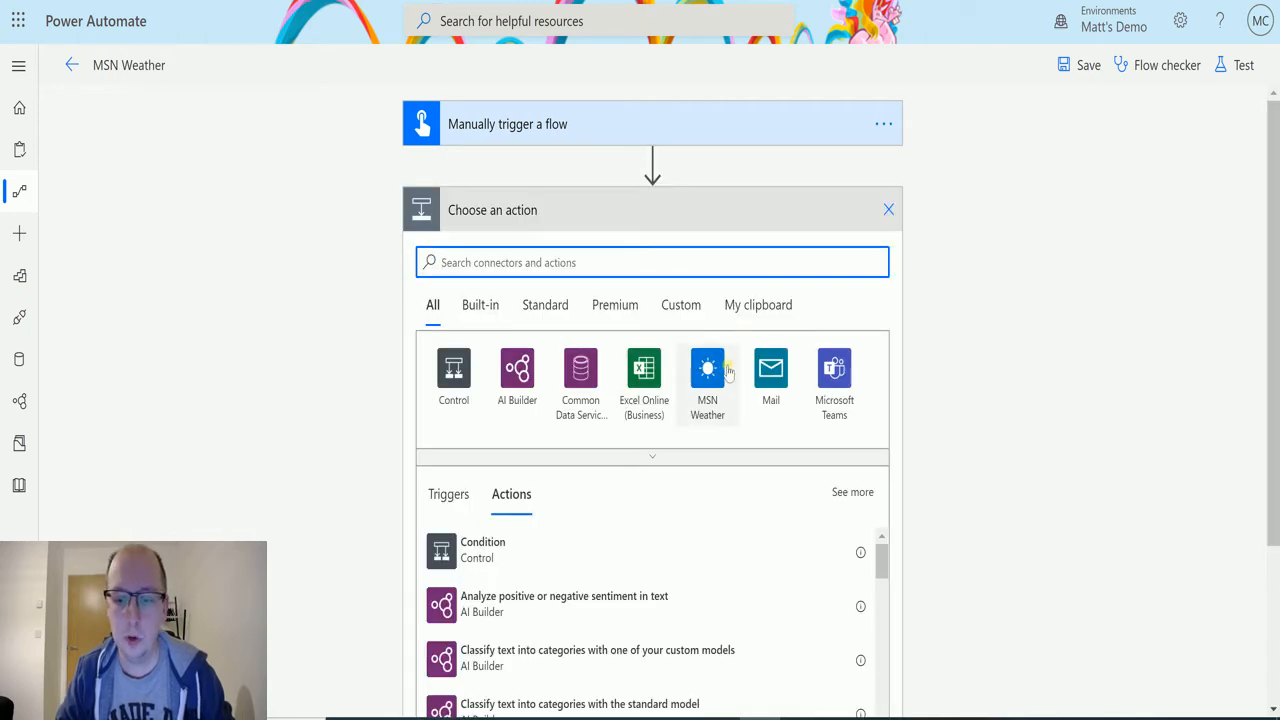
{"action": "left_click", "coordinate": [708, 376]}
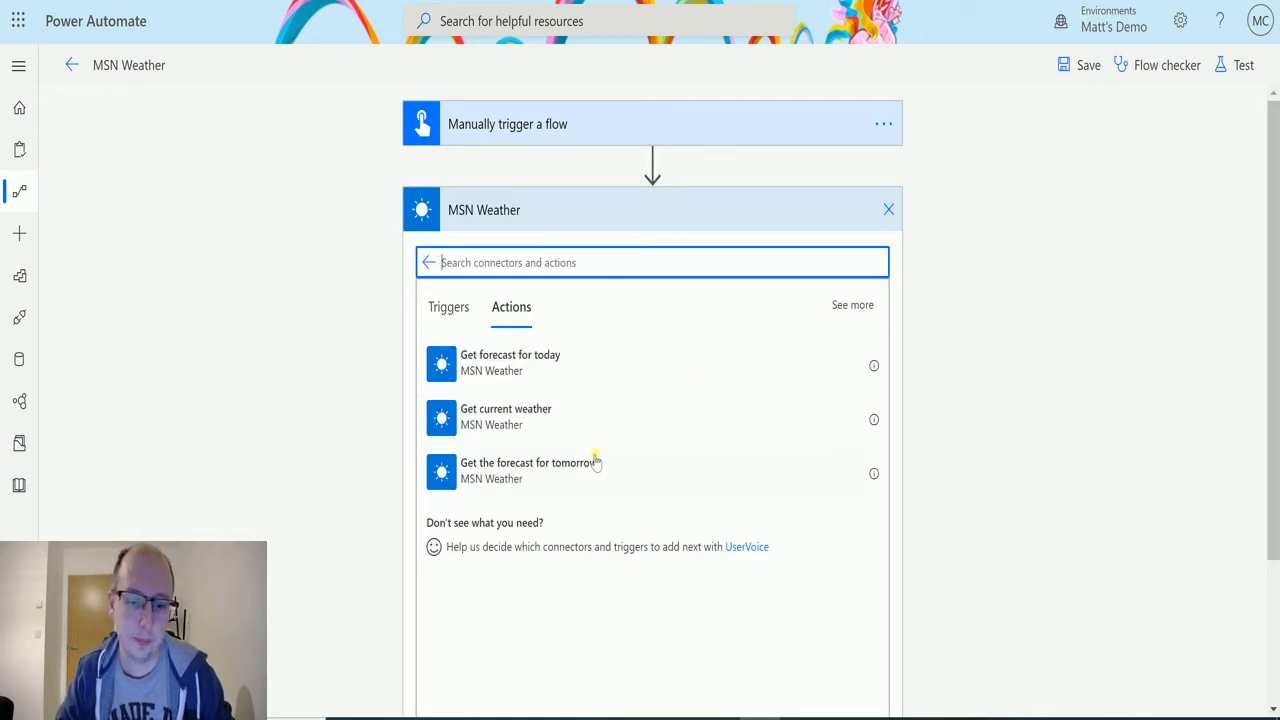
{"action": "mouse_move", "coordinate": [472, 448]}
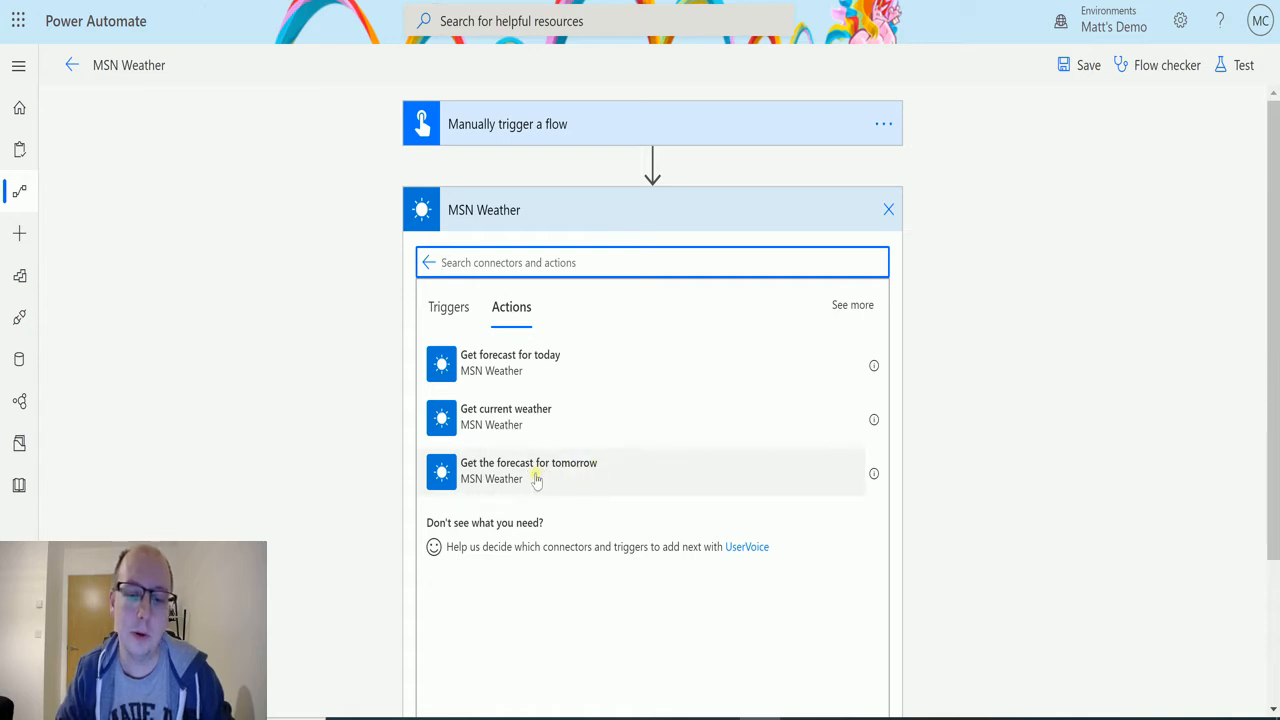
Add 'Get the forecast for tomorrow' with Location Manchester UK and Units Metric, then start a test
{"action": "left_click", "coordinate": [528, 470]}
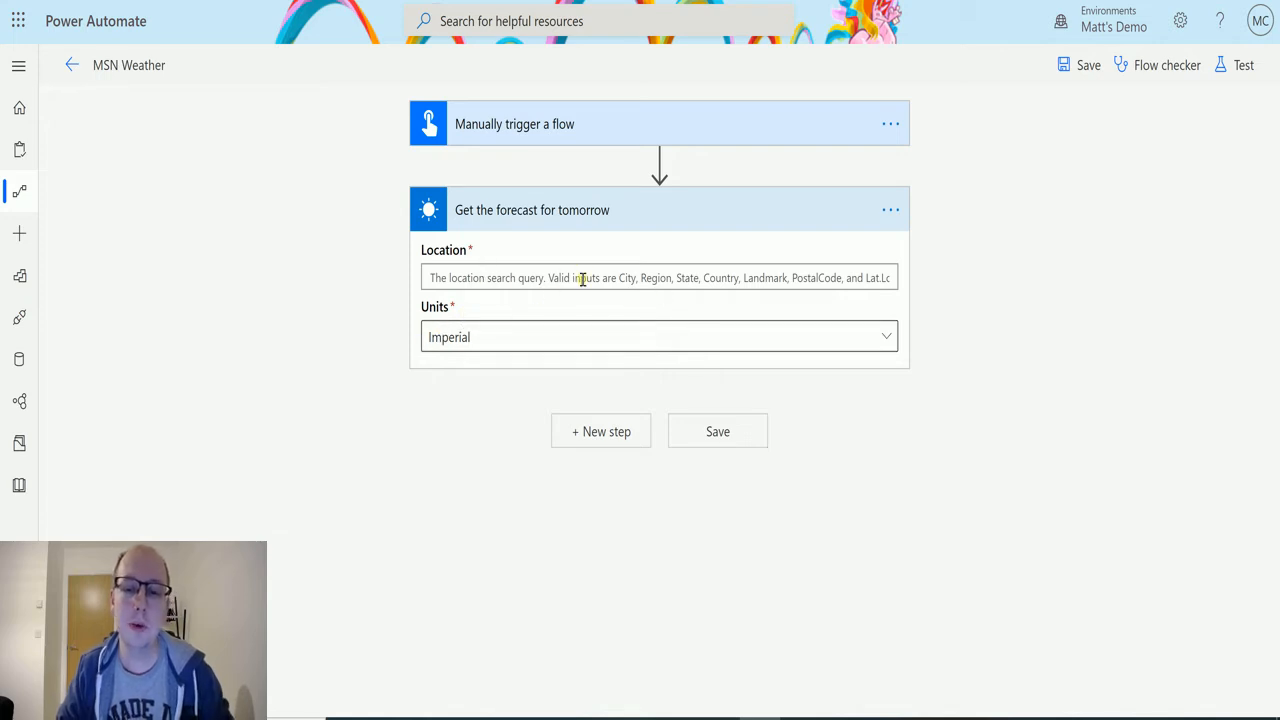
{"action": "mouse_move", "coordinate": [650, 336]}
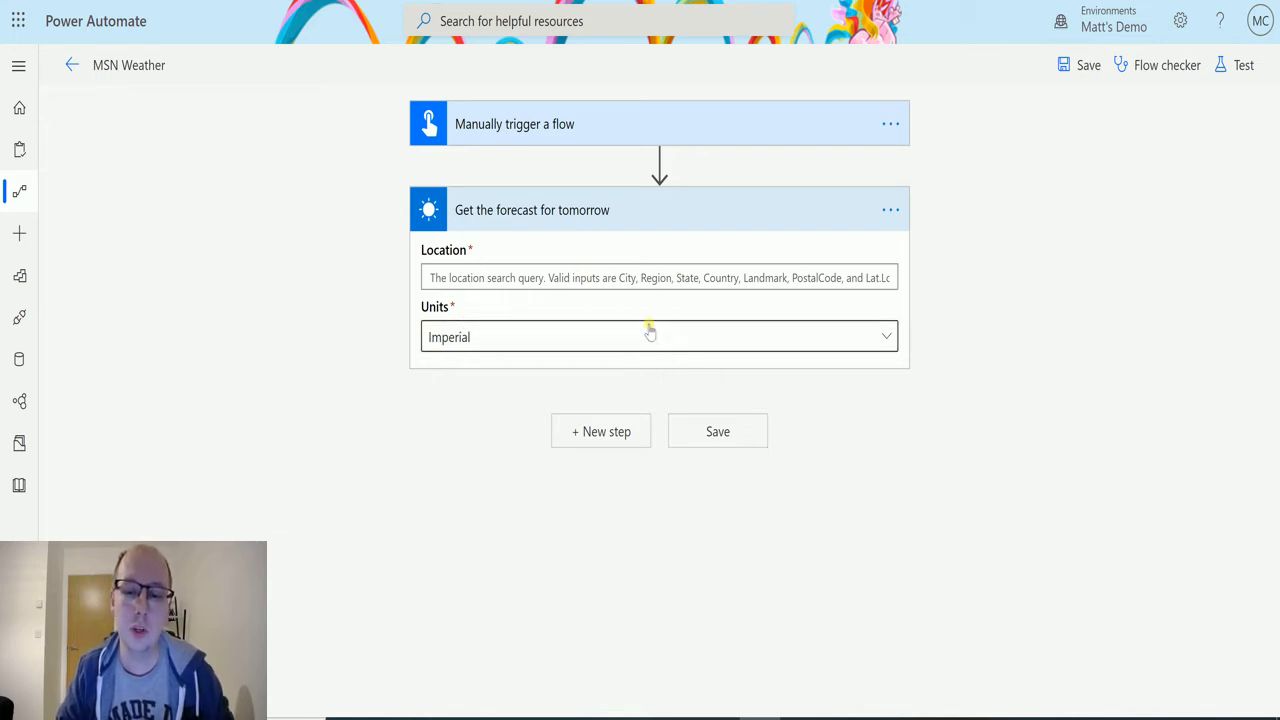
{"action": "mouse_move", "coordinate": [648, 308]}
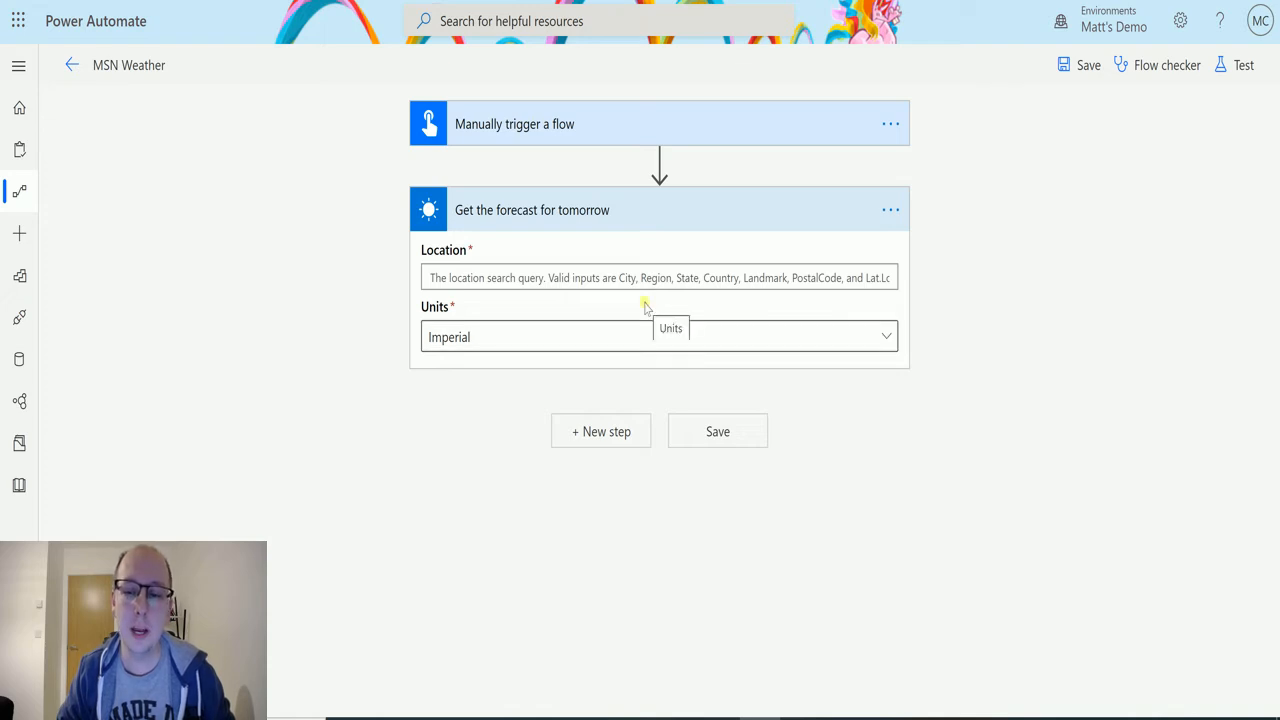
{"action": "mouse_move", "coordinate": [658, 308]}
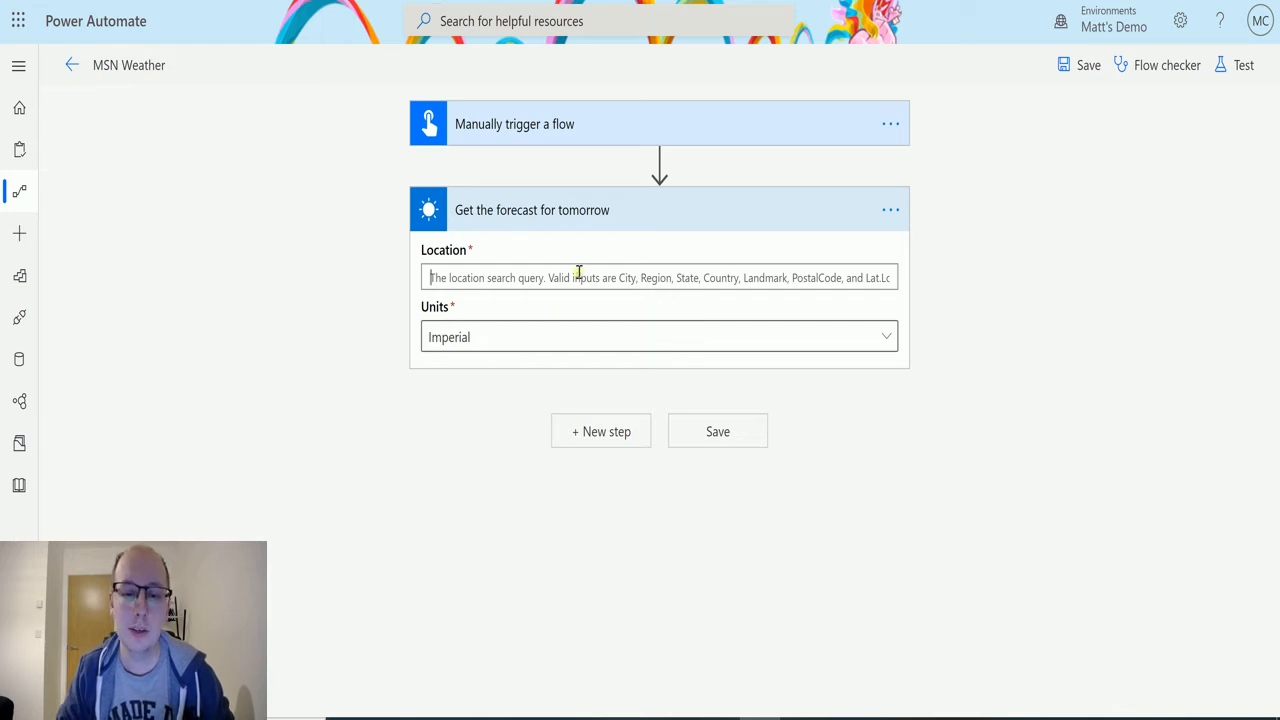
{"action": "type", "text": "Manchester UK"}
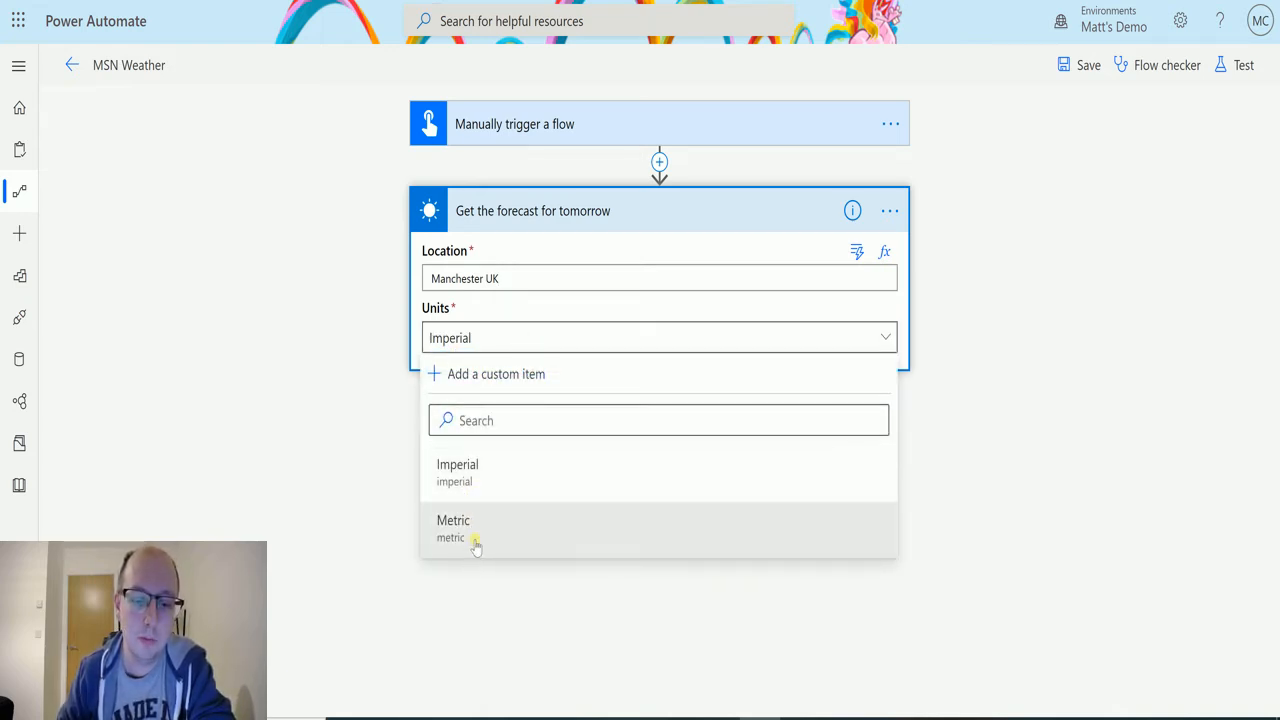
{"action": "left_click", "coordinate": [452, 524]}
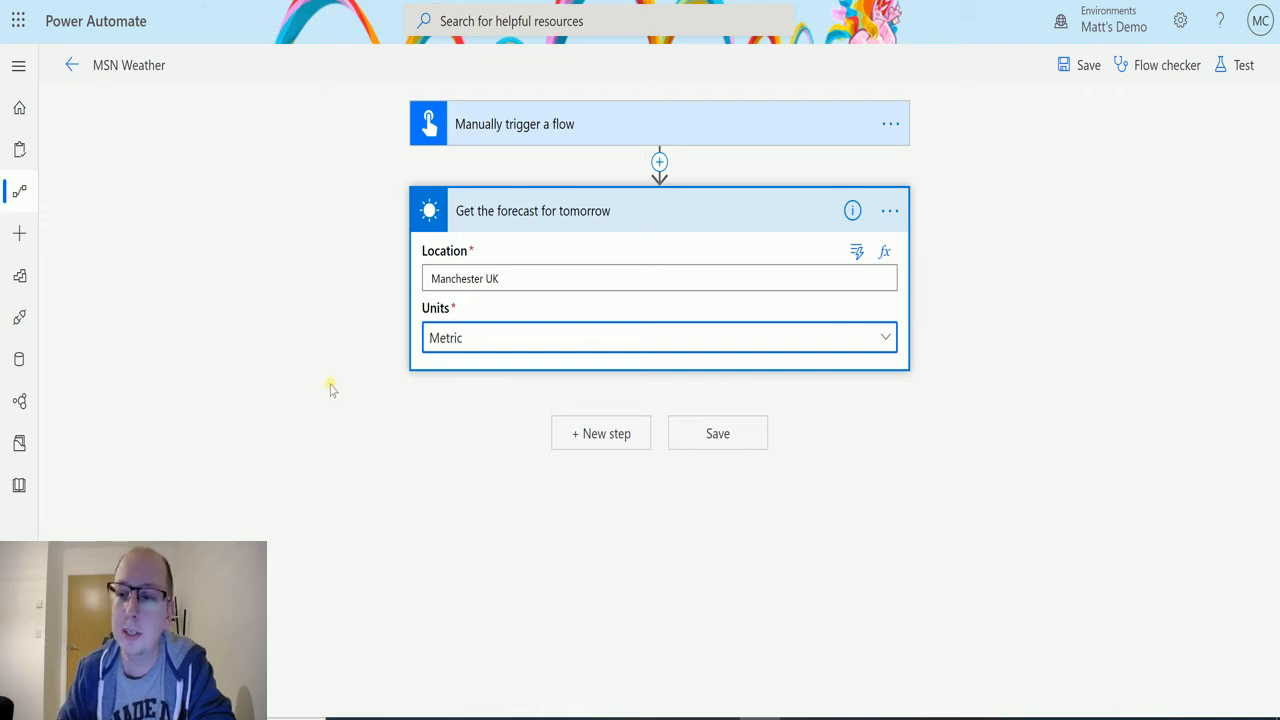
{"action": "left_click", "coordinate": [1244, 64]}
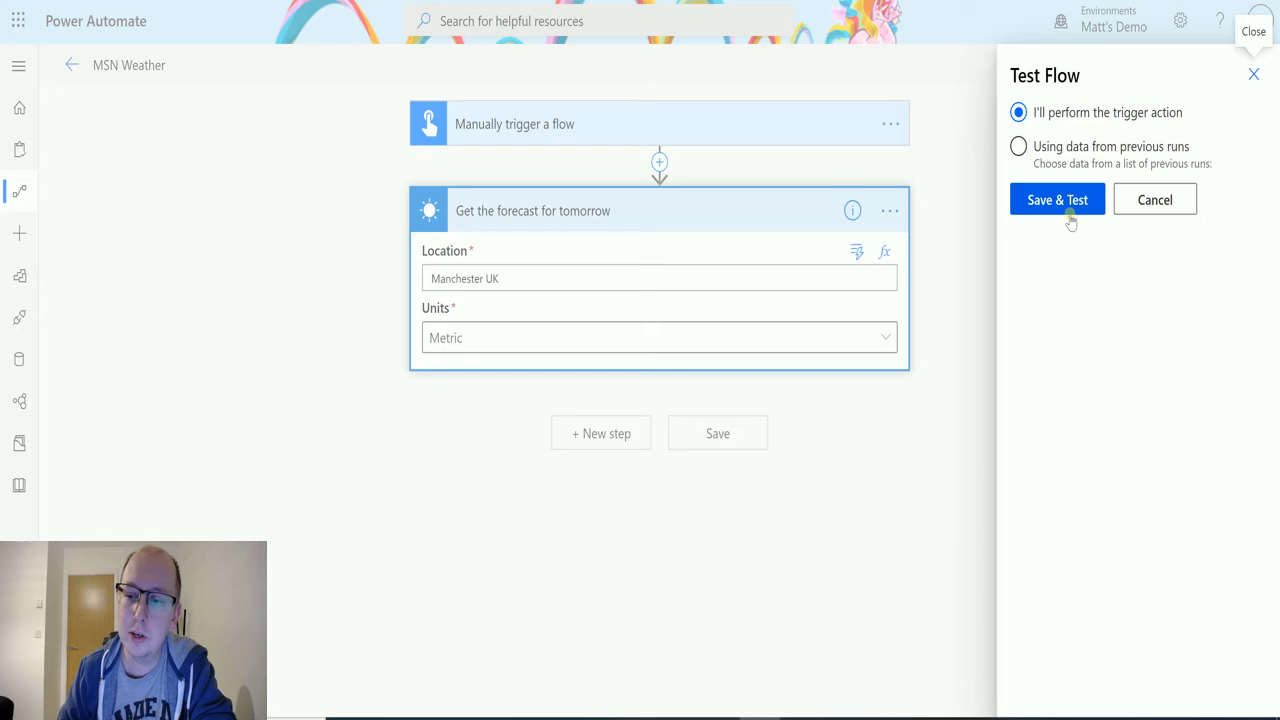
Save and run the flow so the test completes successfully for Manchester UK
{"action": "left_click", "coordinate": [1056, 200]}
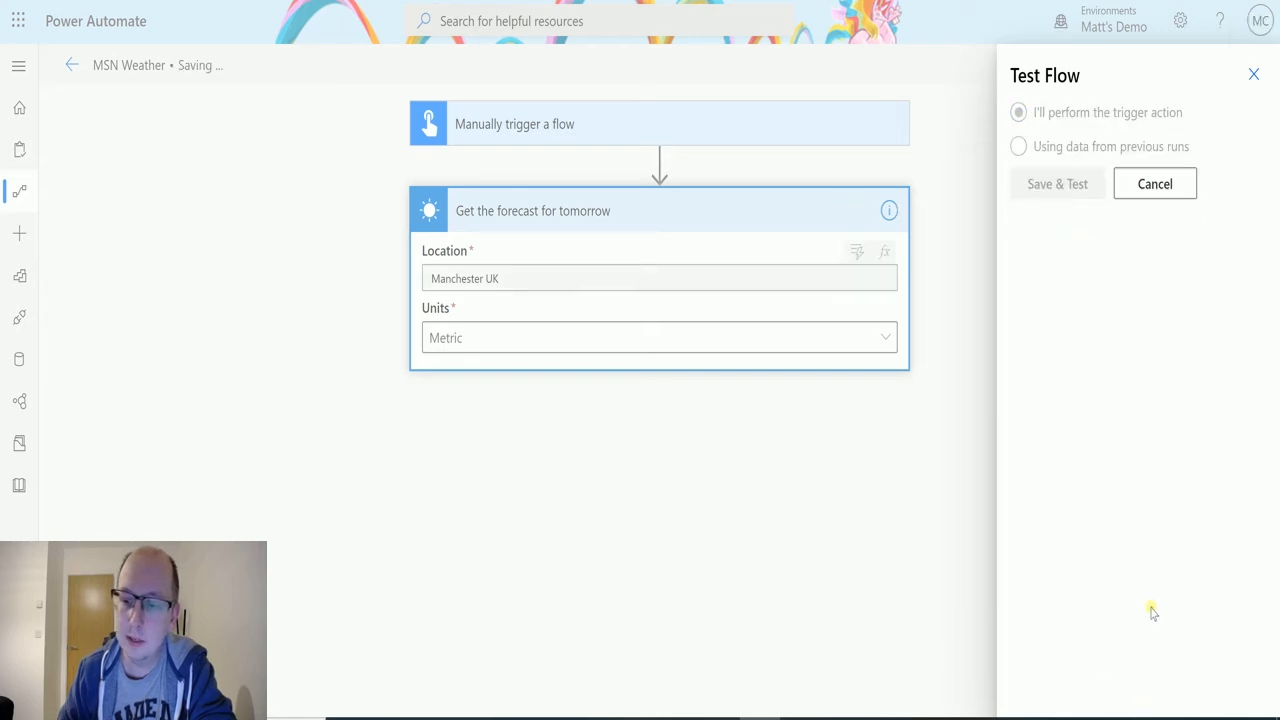
{"action": "left_click", "coordinate": [1056, 184]}
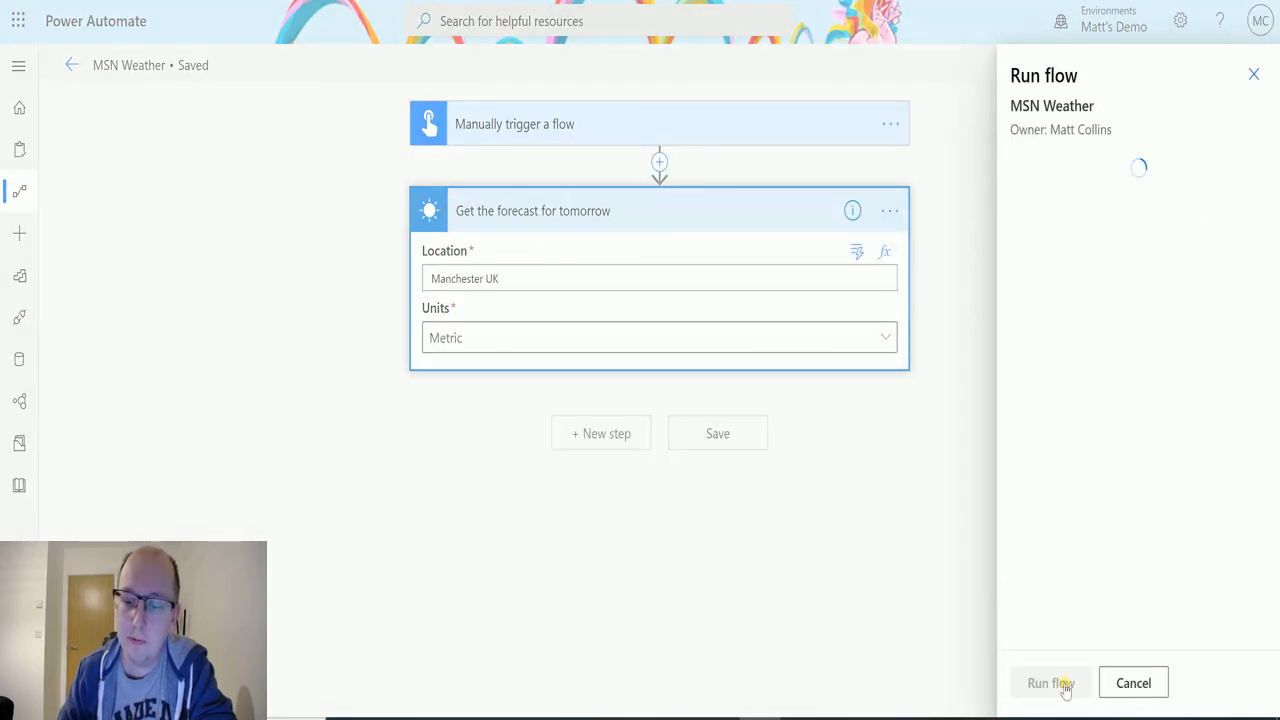
{"action": "left_click", "coordinate": [1050, 684]}
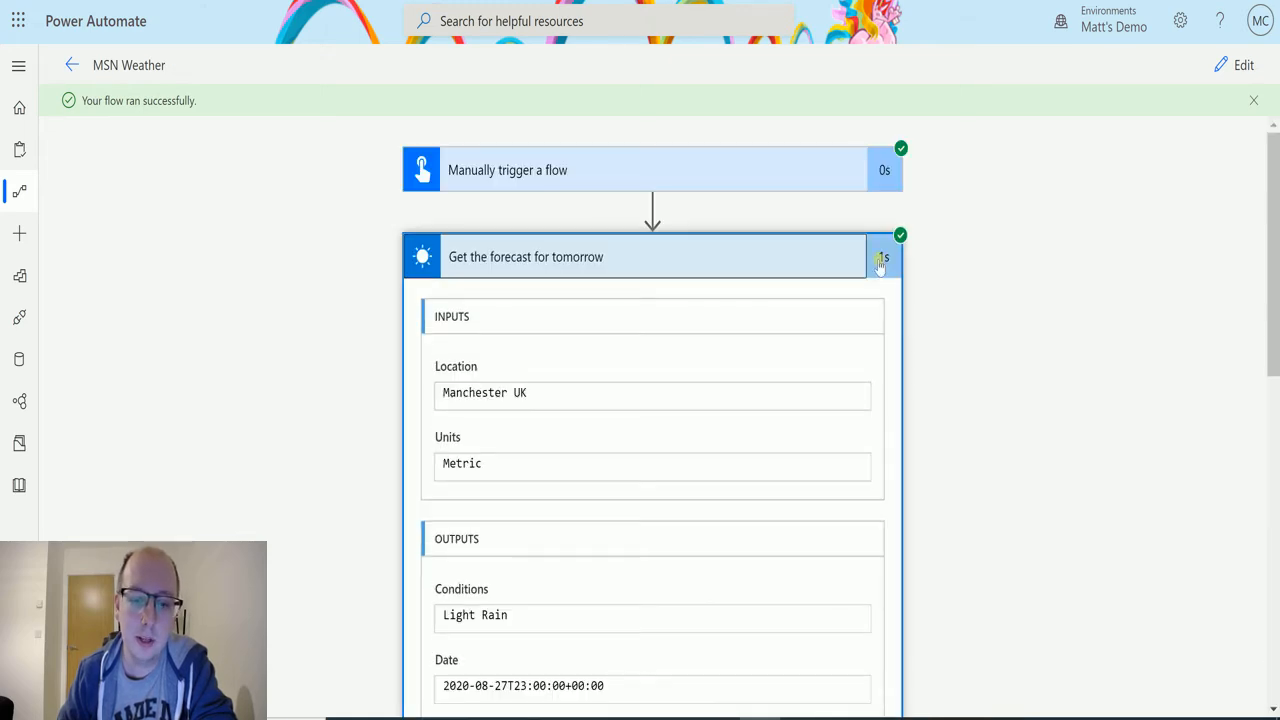
Review the run's forecast outputs and expand Show more for the remaining fields
{"action": "scroll", "scroll_direction": "down", "scroll_amount": 3}
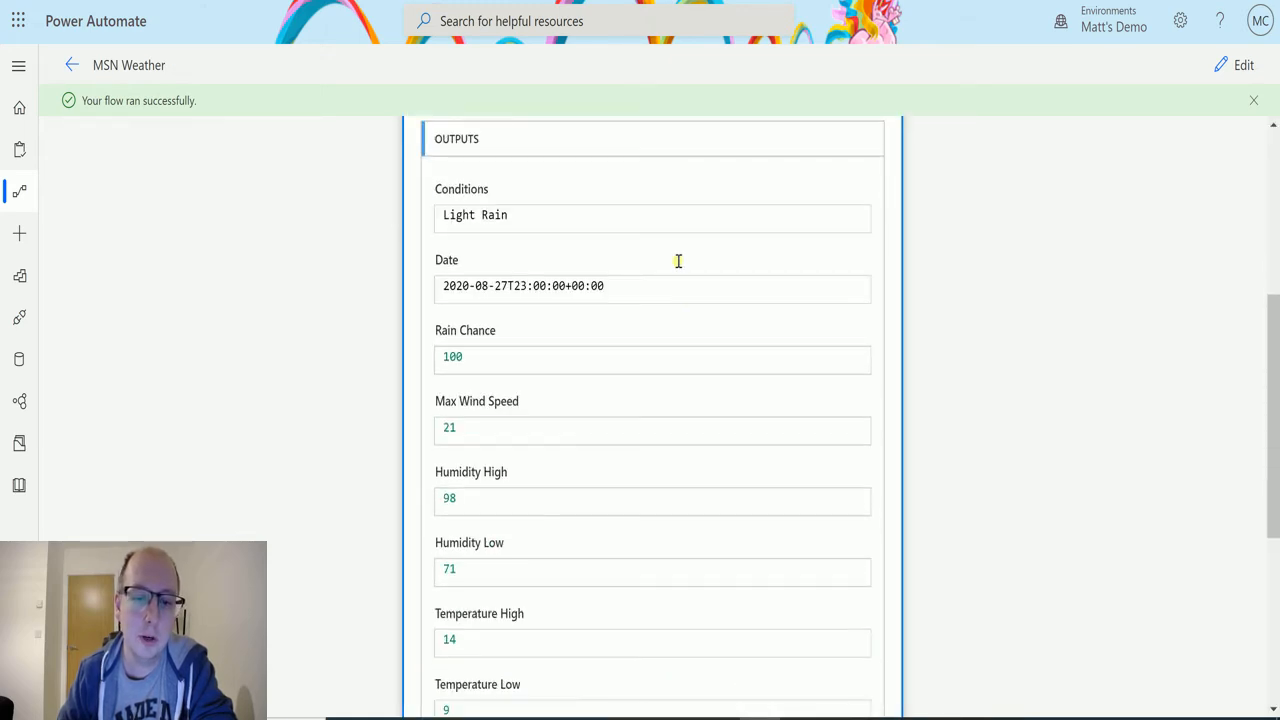
{"action": "mouse_move", "coordinate": [484, 252]}
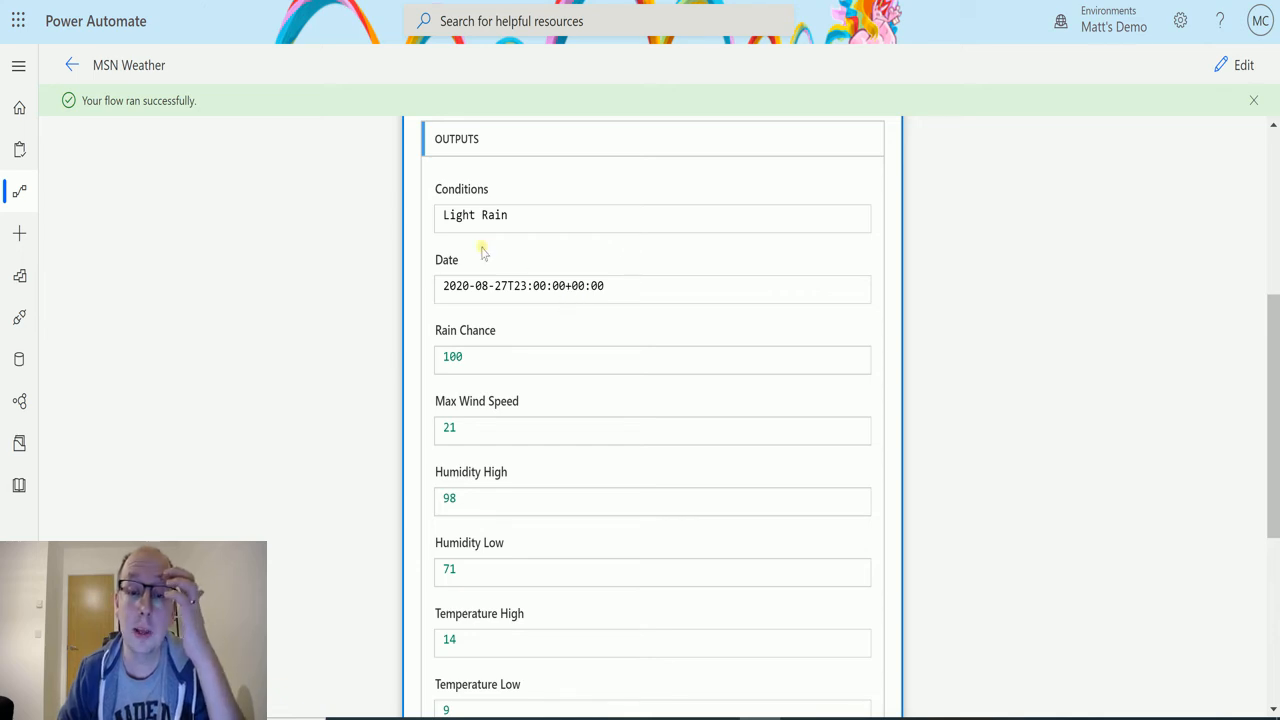
{"action": "mouse_move", "coordinate": [462, 388]}
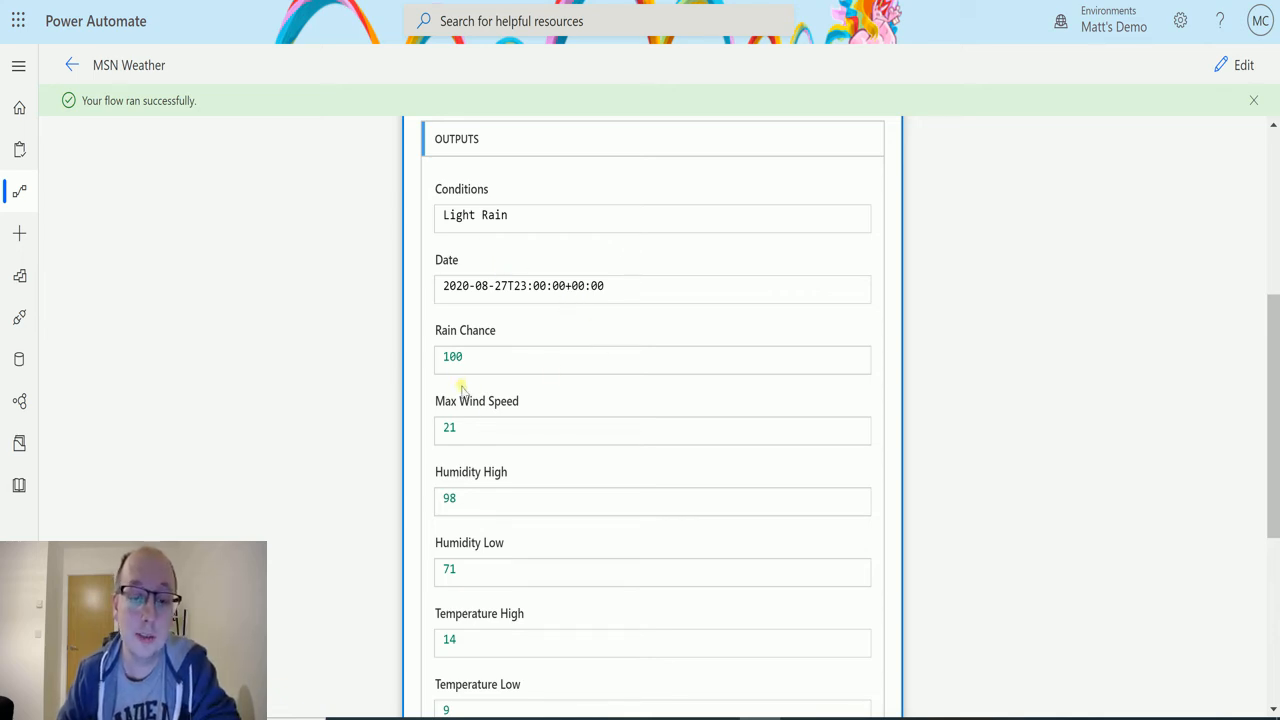
{"action": "mouse_move", "coordinate": [480, 420]}
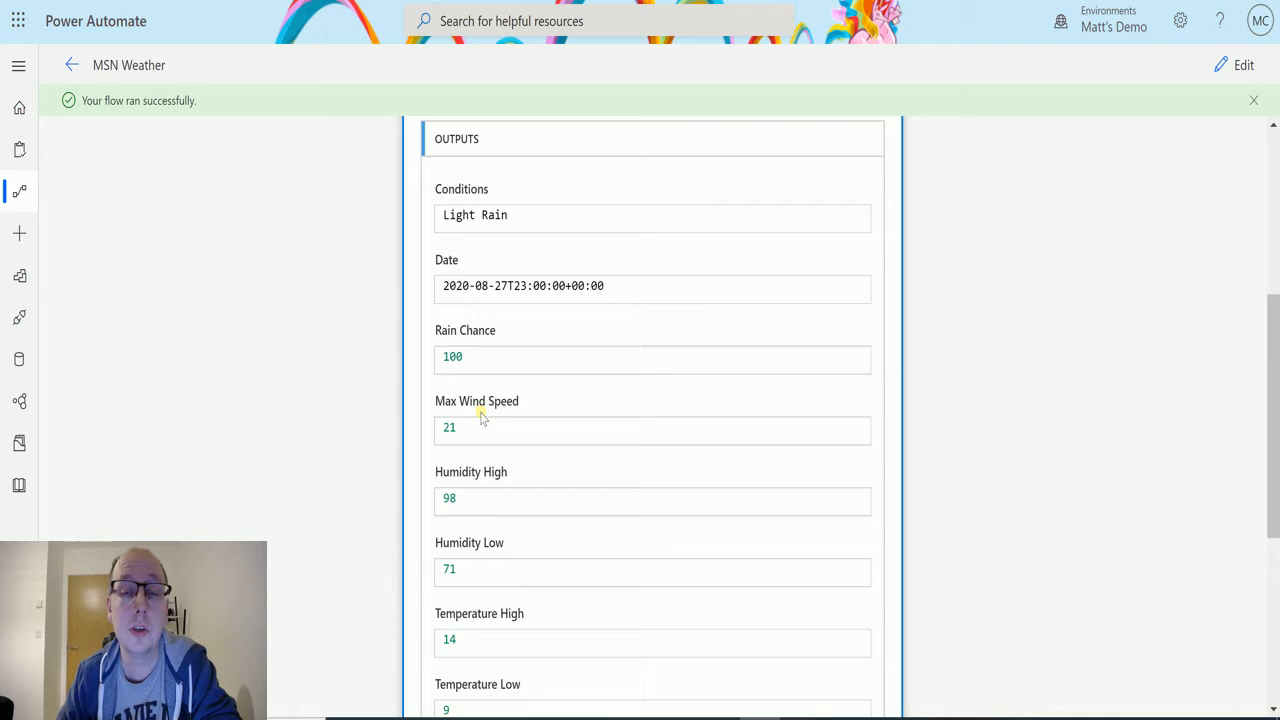
{"action": "scroll", "scroll_direction": "down", "scroll_amount": 3}
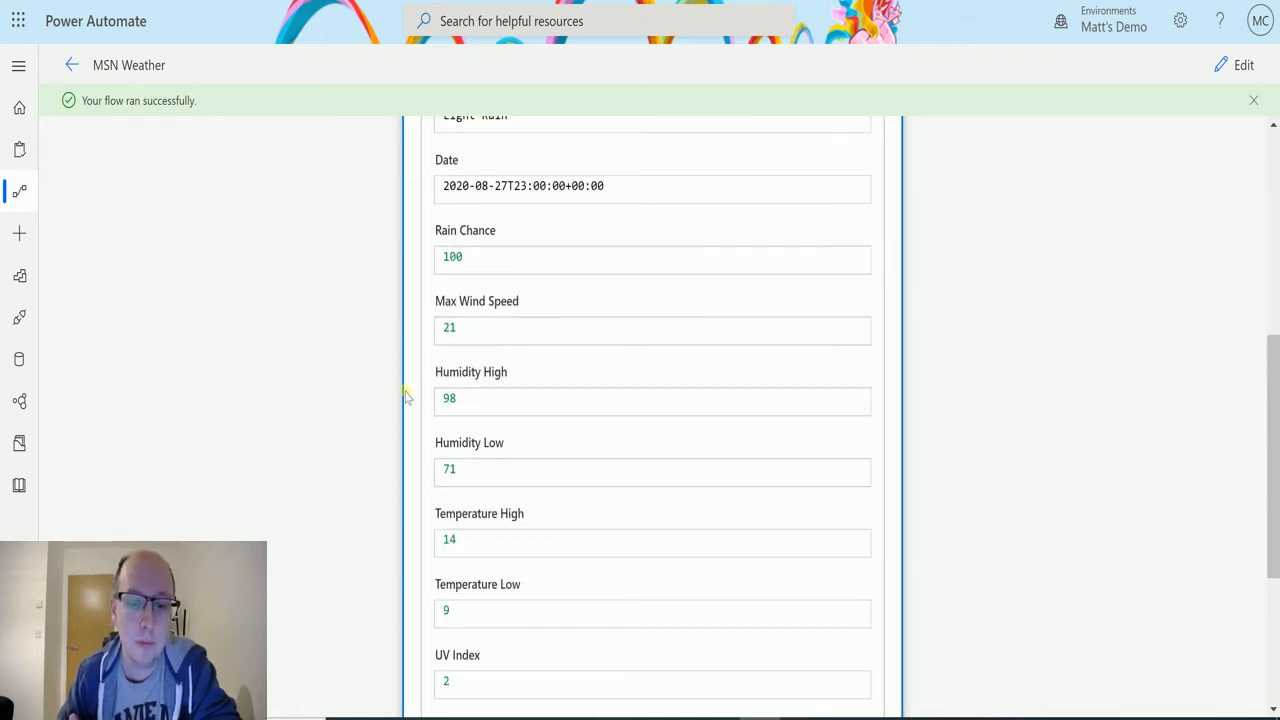
{"action": "mouse_move", "coordinate": [456, 392]}
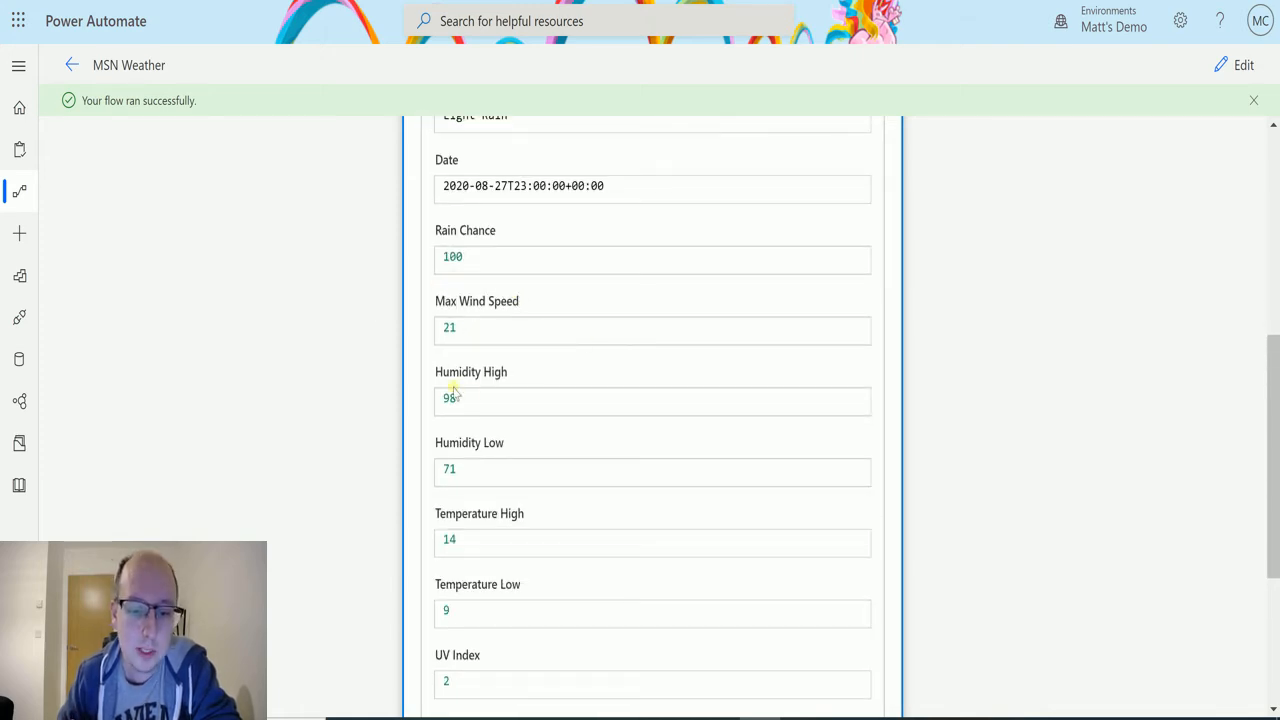
{"action": "scroll", "scroll_direction": "down", "scroll_amount": 3}
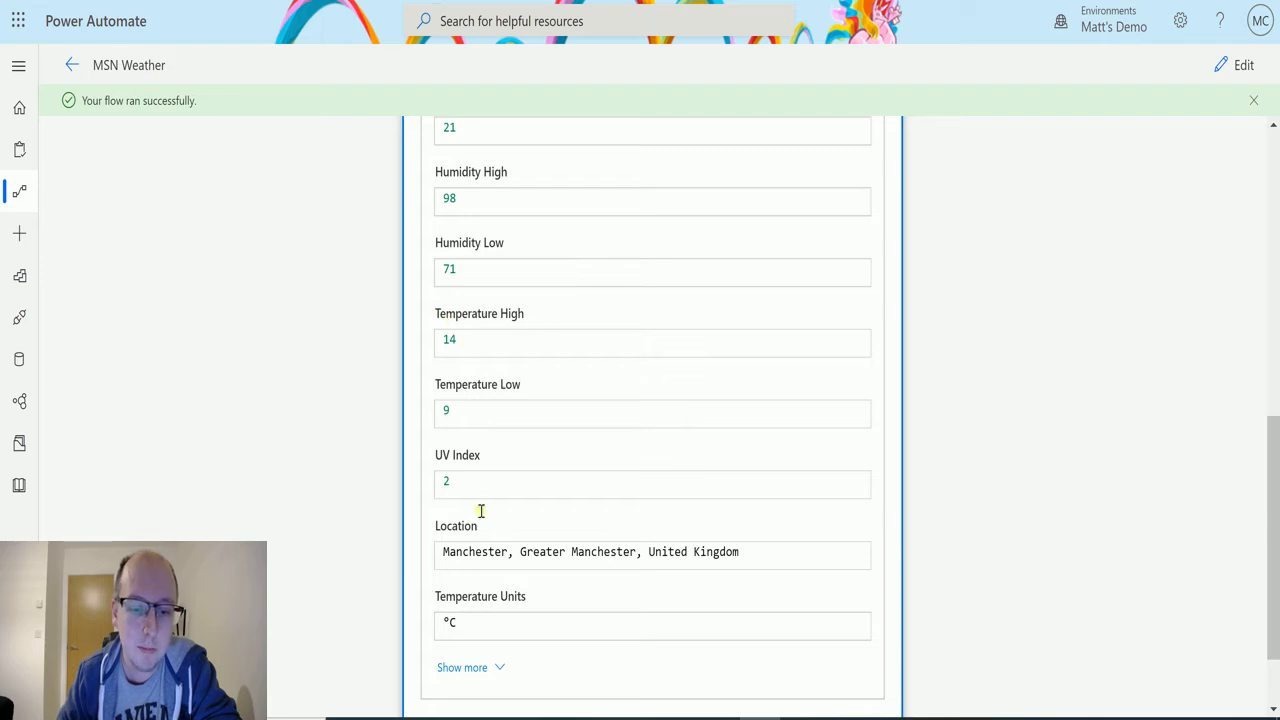
{"action": "mouse_move", "coordinate": [522, 392]}
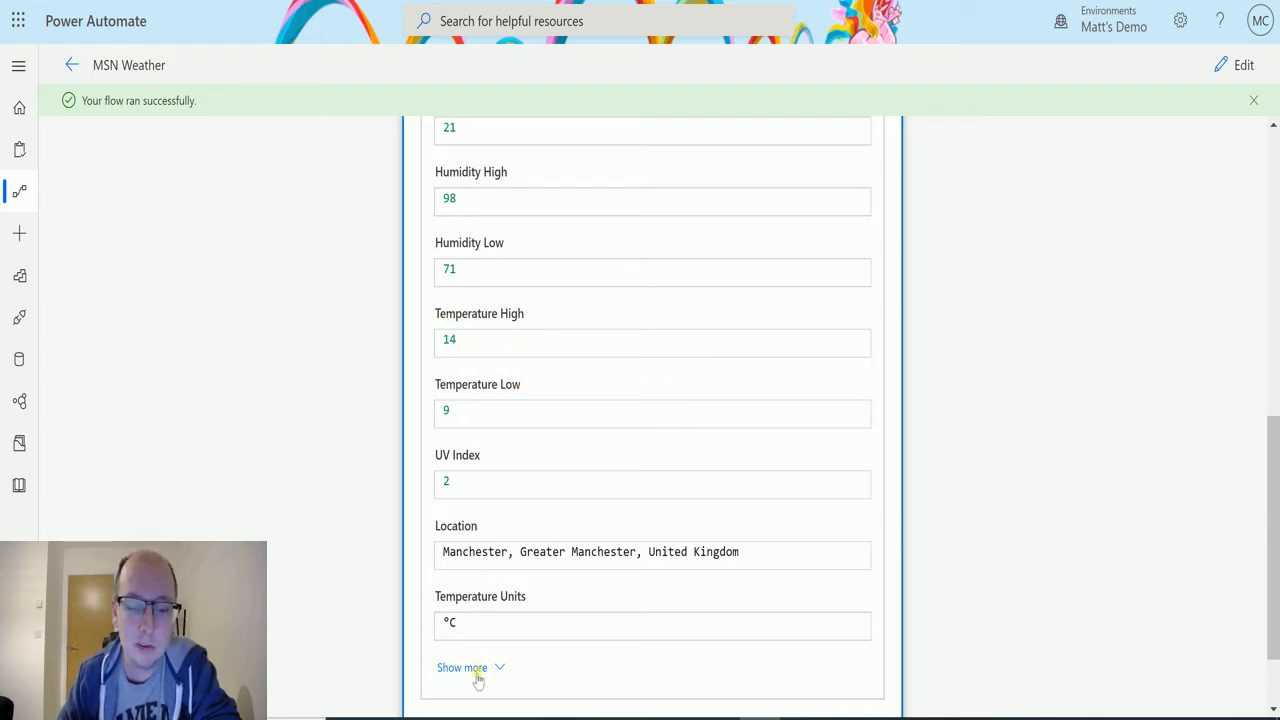
{"action": "left_click", "coordinate": [462, 668]}
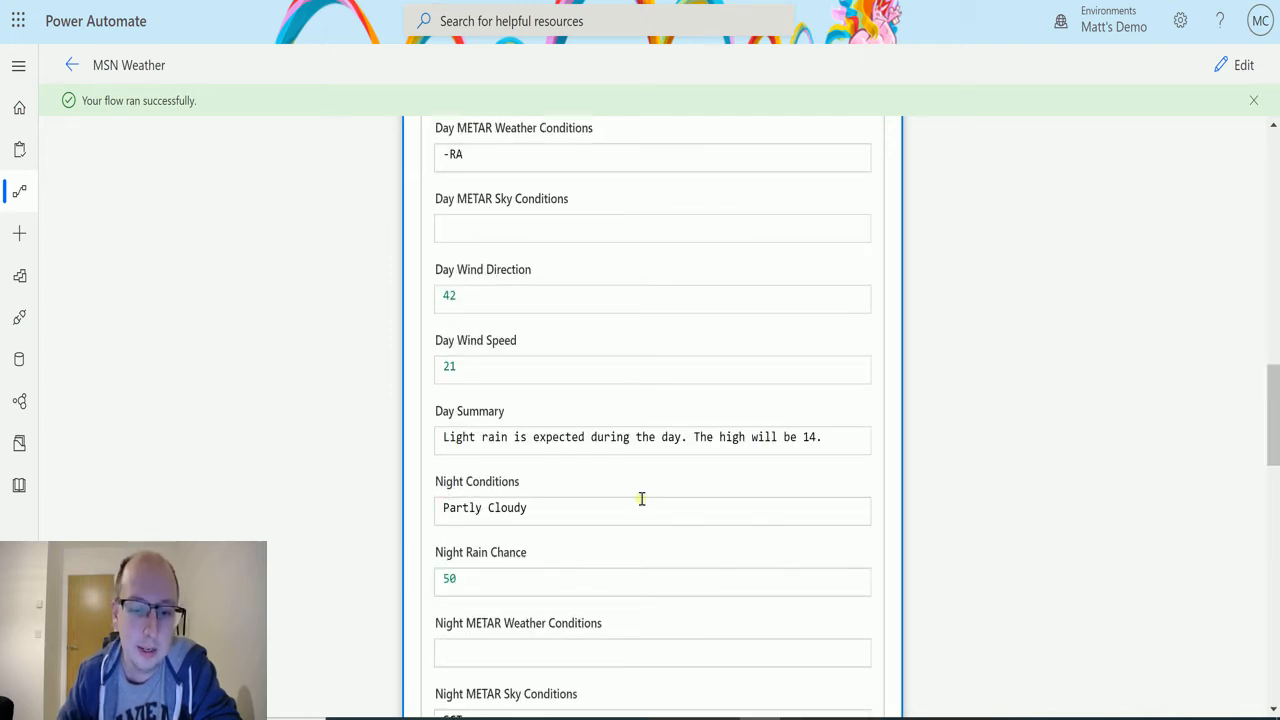
Scroll through all the forecast fields, then return the flow to edit mode
{"action": "scroll", "scroll_direction": "down", "scroll_amount": 3}
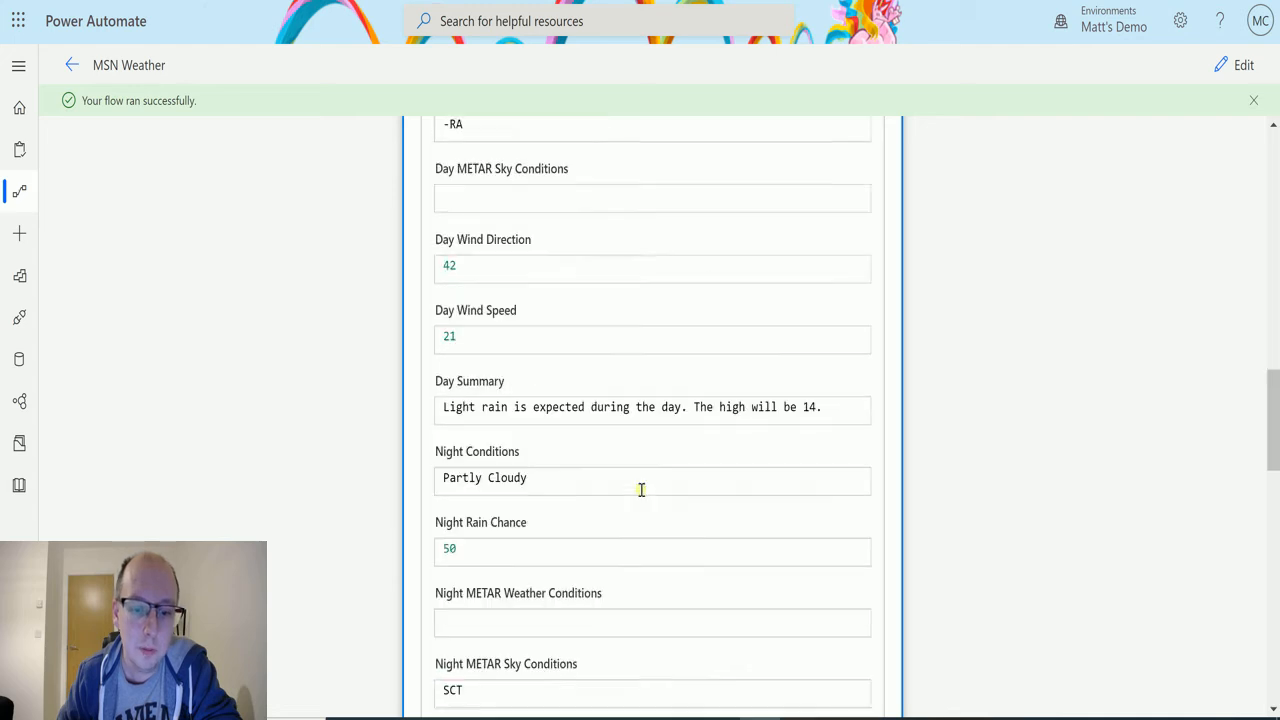
{"action": "scroll", "scroll_direction": "down", "scroll_amount": 3}
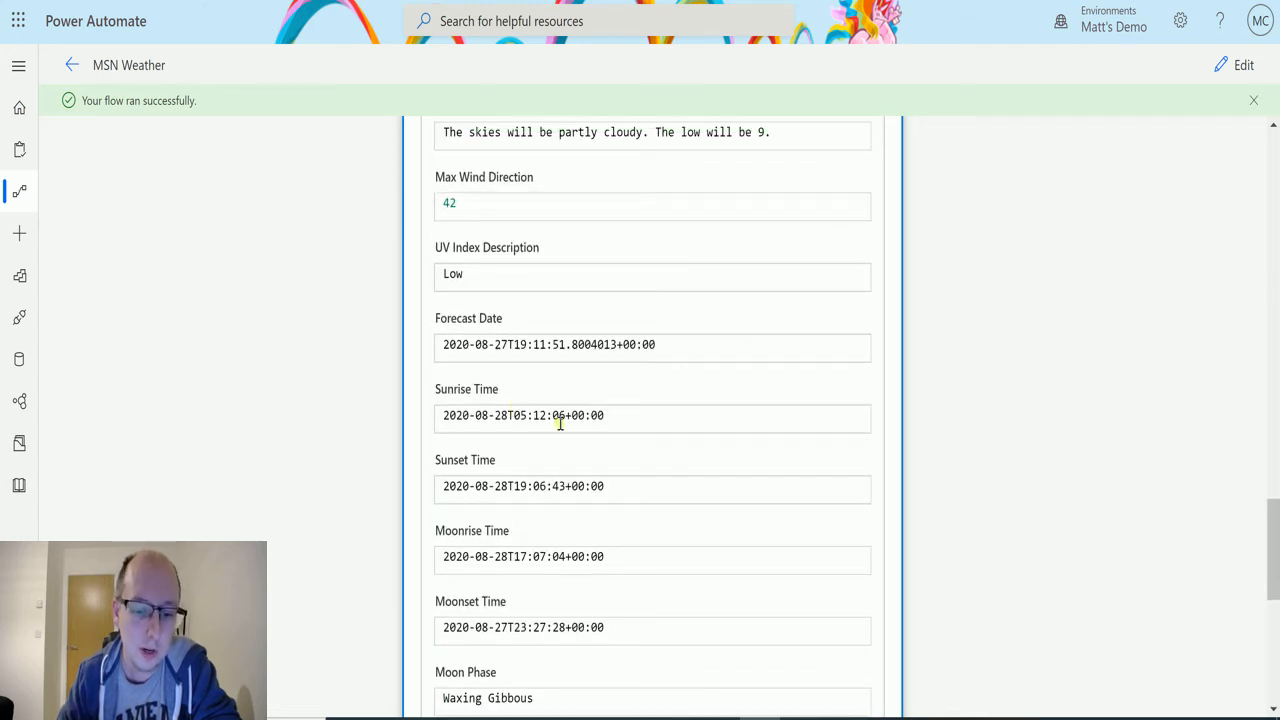
{"action": "scroll", "scroll_direction": "down", "scroll_amount": 3}
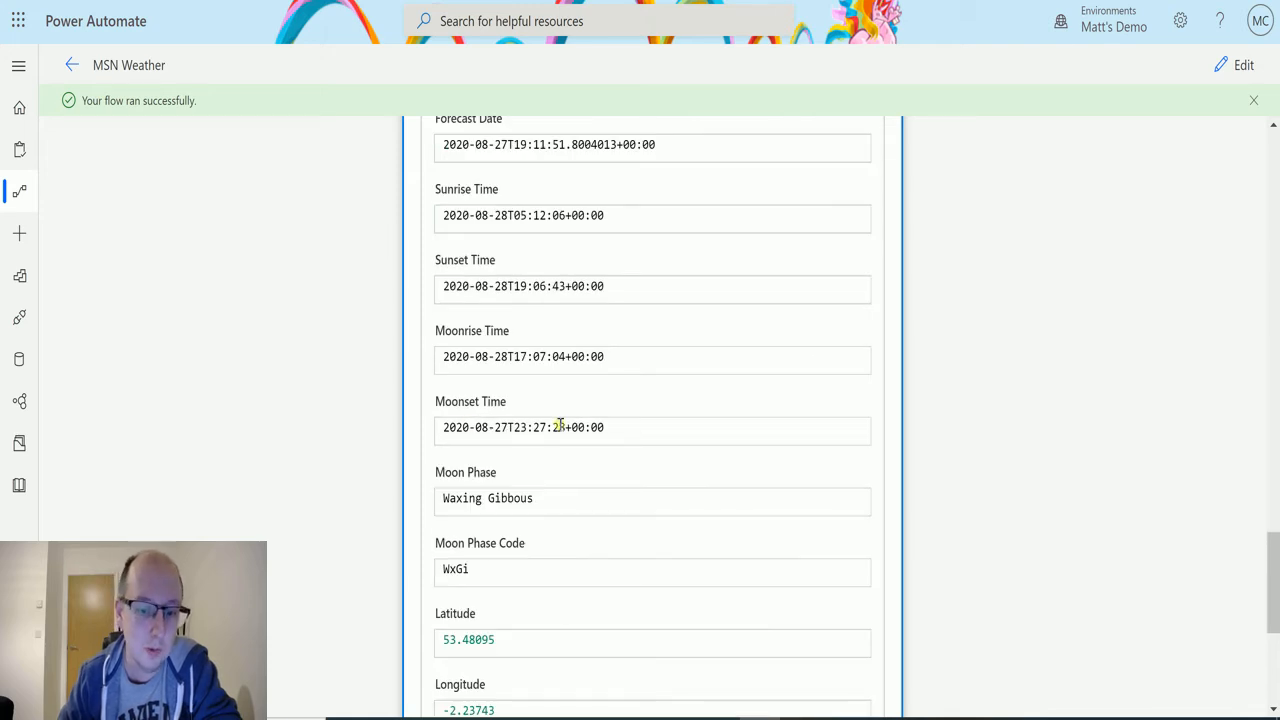
{"action": "scroll", "scroll_direction": "down", "scroll_amount": 3}
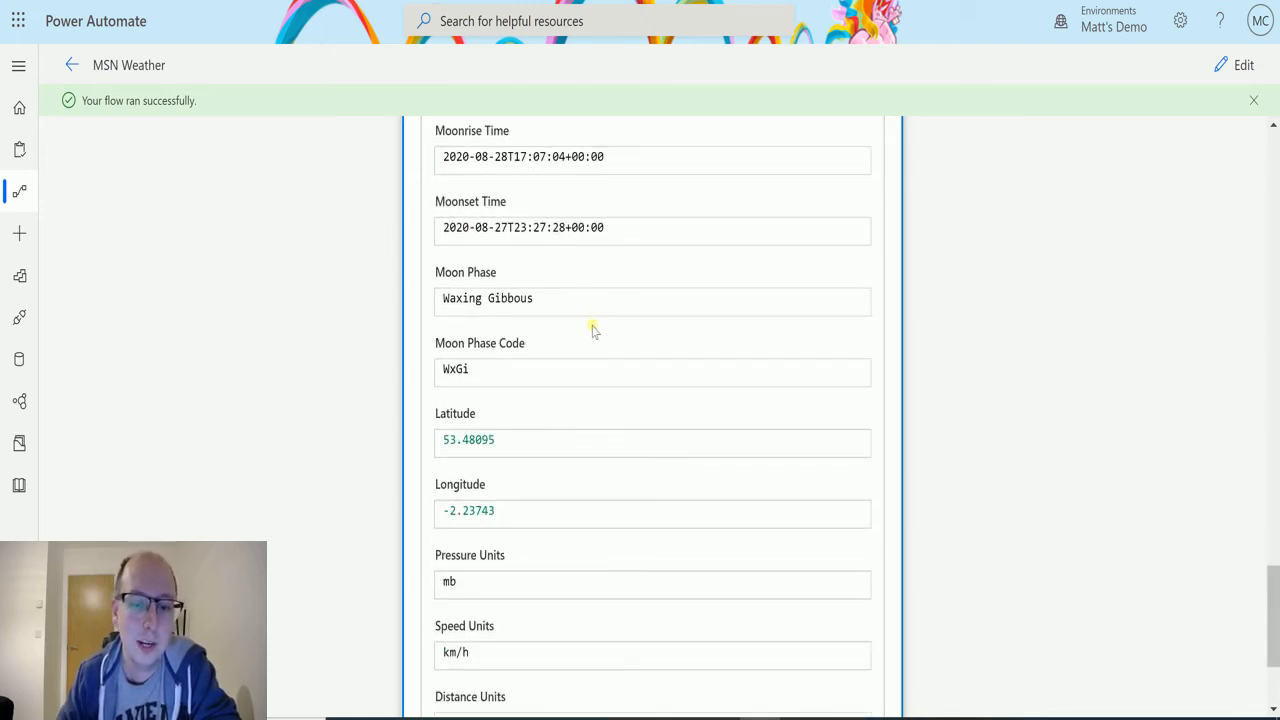
{"action": "scroll", "scroll_direction": "down", "scroll_amount": 3}
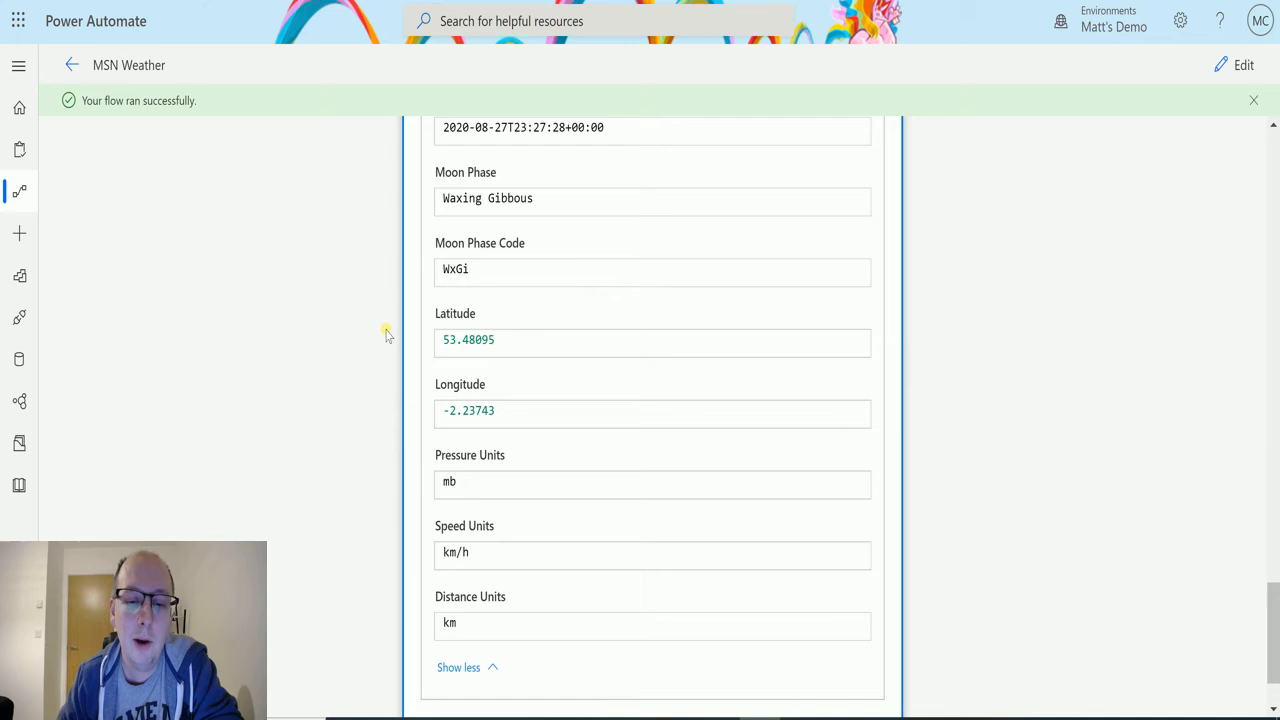
{"action": "mouse_move", "coordinate": [444, 256]}
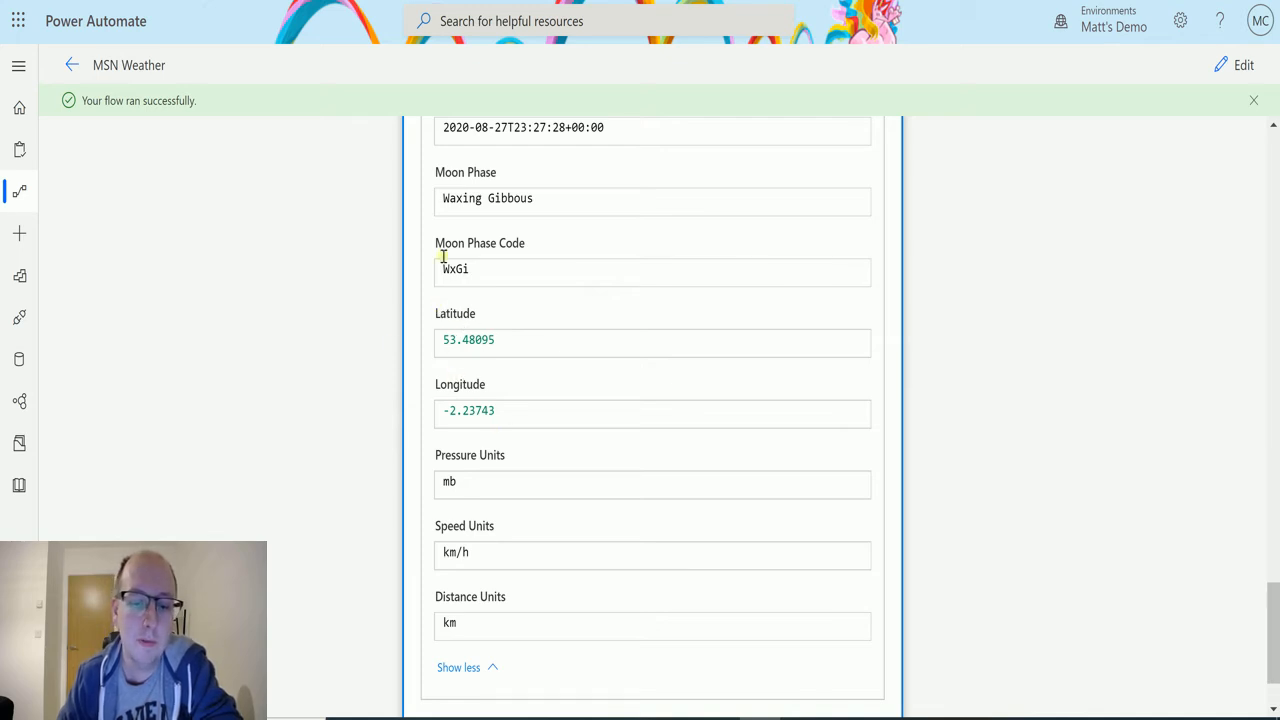
{"action": "mouse_move", "coordinate": [476, 444]}
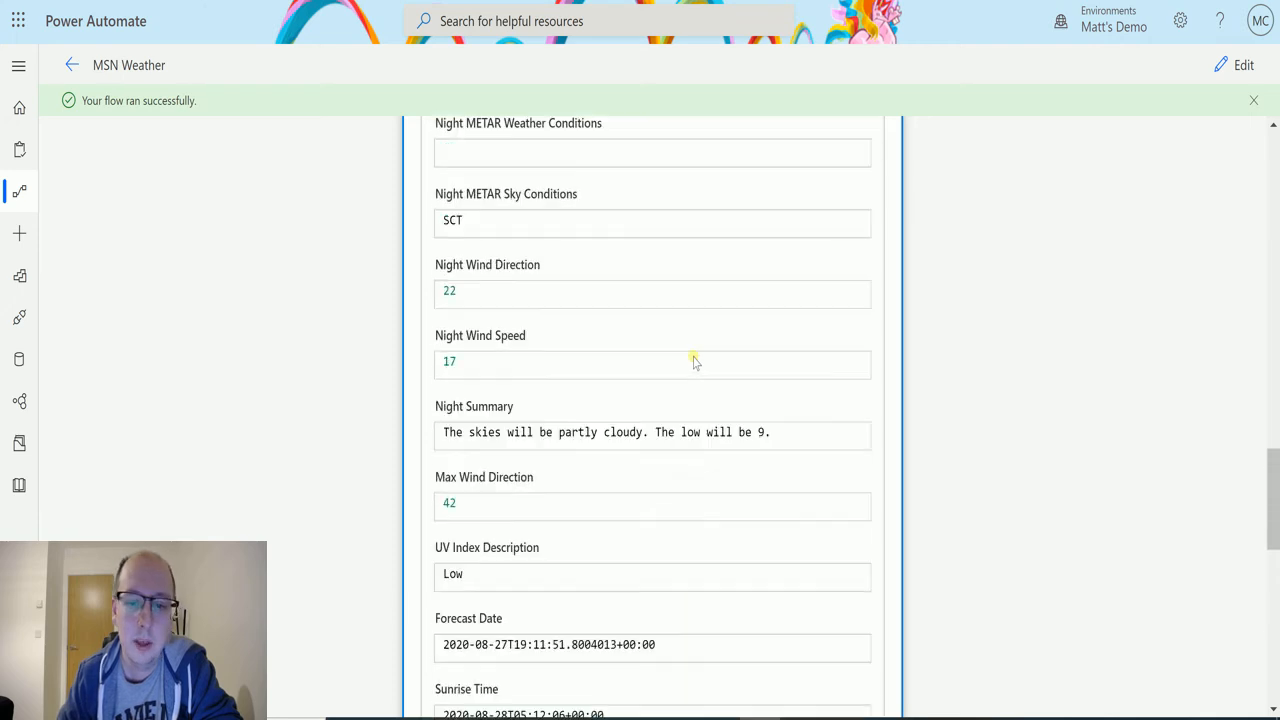
{"action": "scroll", "scroll_direction": "up", "scroll_amount": 3}
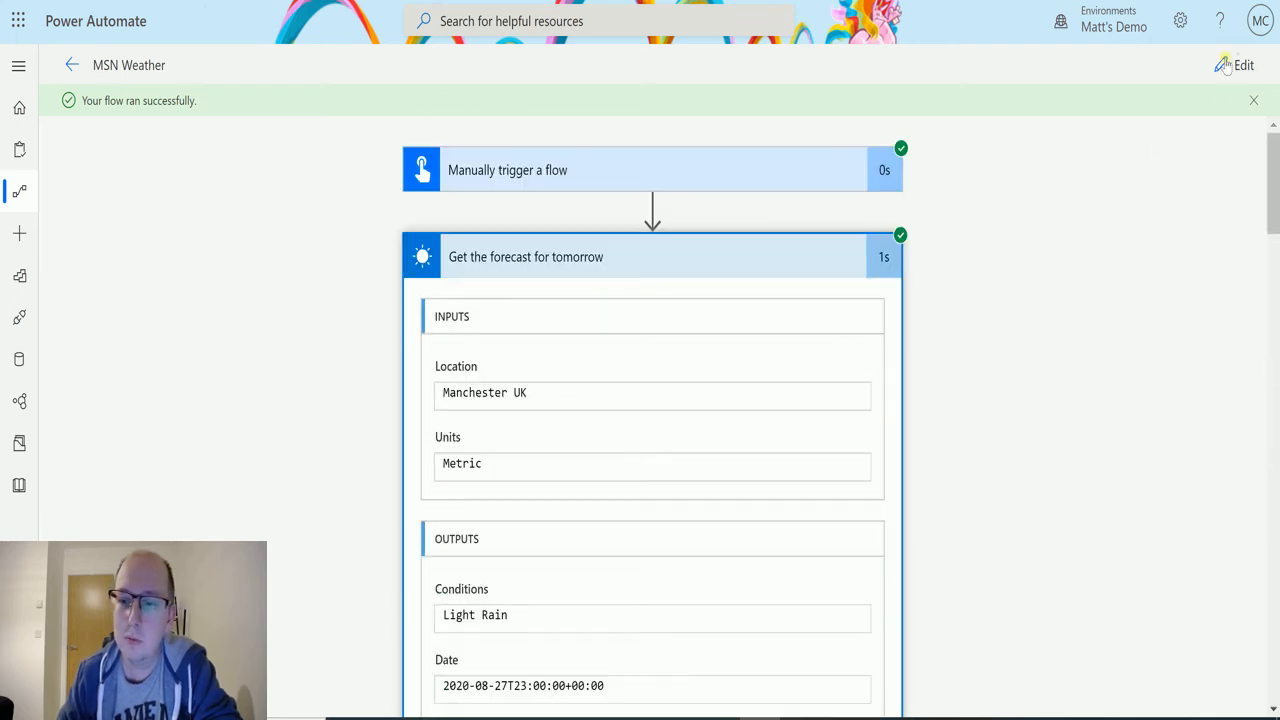
{"action": "left_click", "coordinate": [1244, 64]}
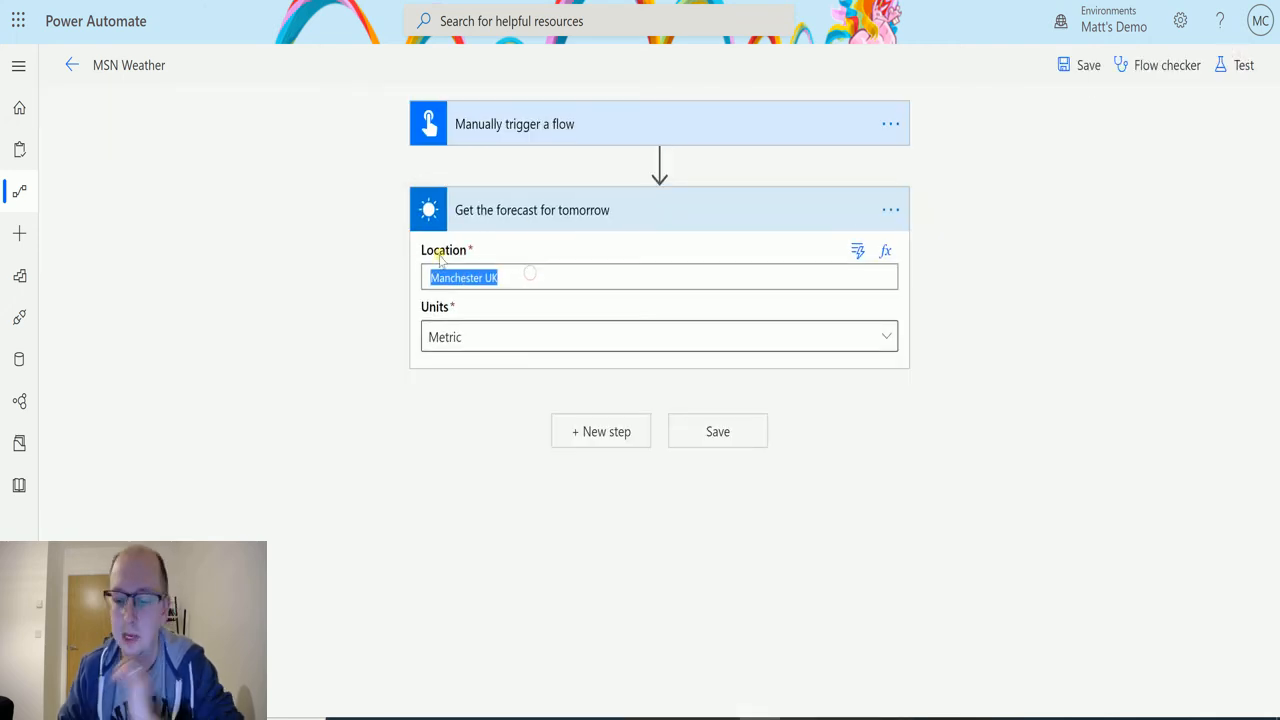
Replace the Manchester UK location with the City dynamic value from the manual trigger
{"action": "key", "text": "Delete"}
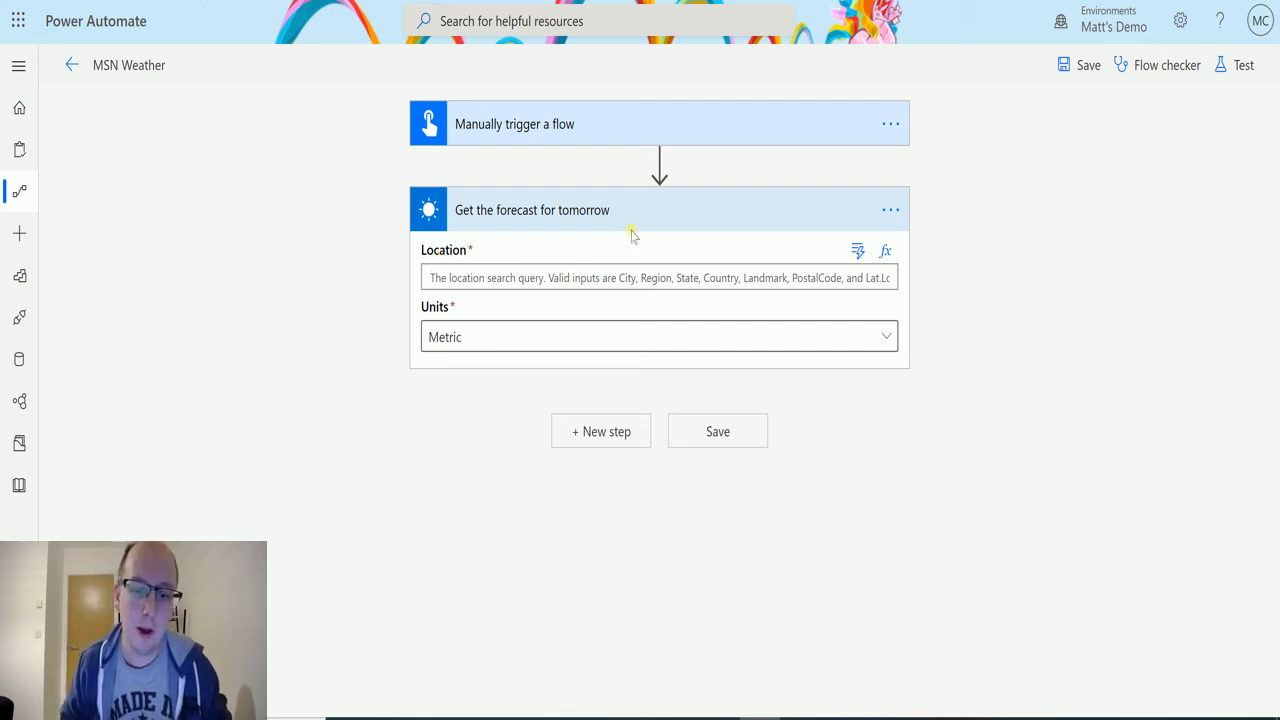
{"action": "left_click", "coordinate": [660, 278]}
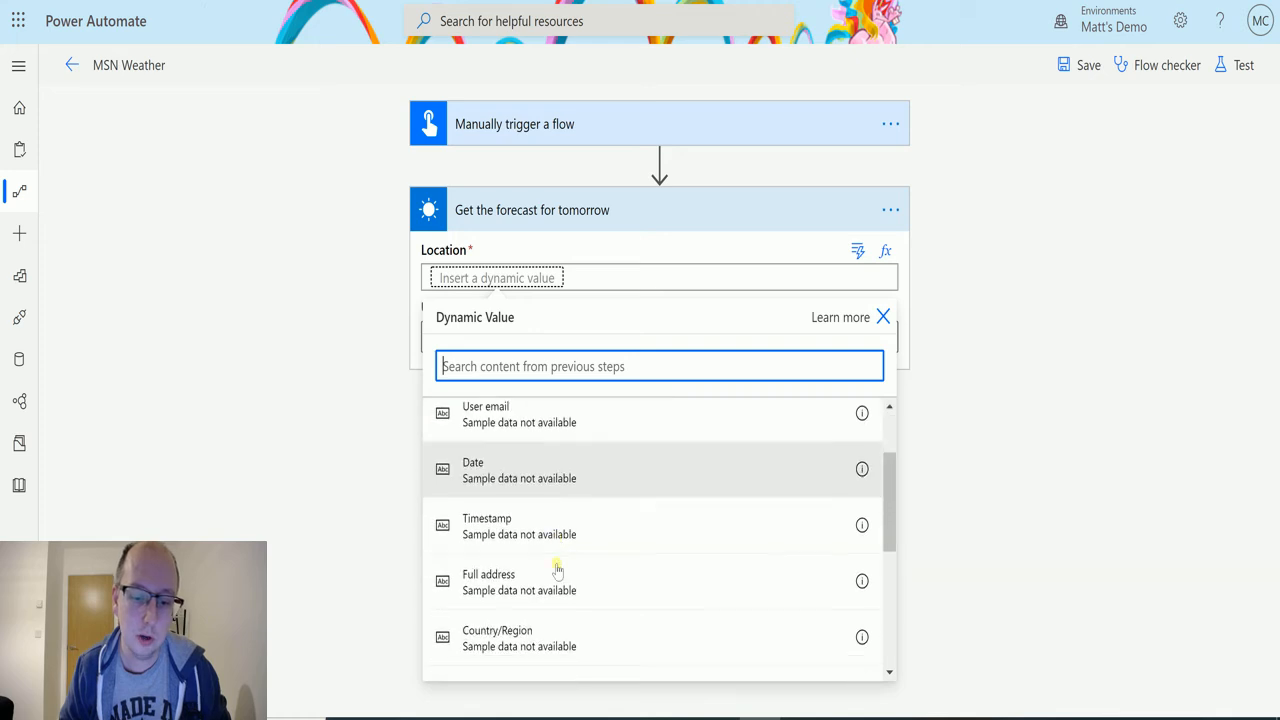
{"action": "scroll", "scroll_direction": "down", "scroll_amount": 3}
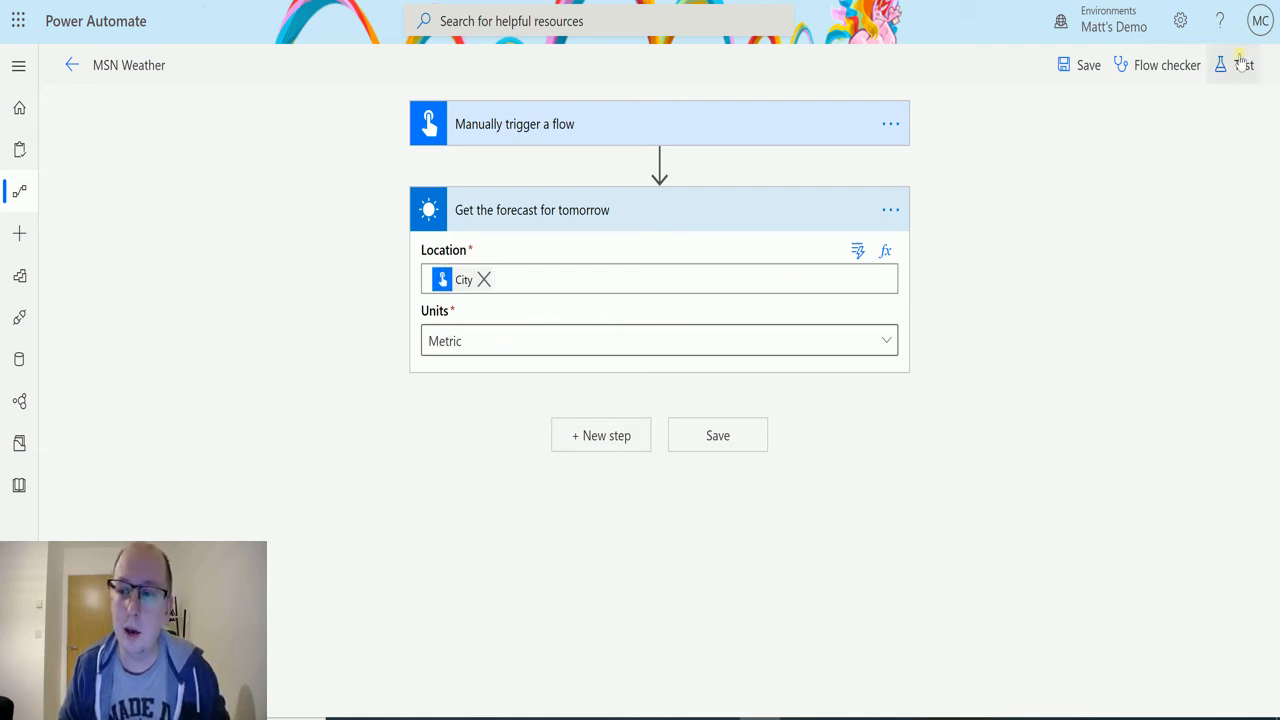
Save and test the flow again so it runs with Stockport as the entered city
{"action": "left_click", "coordinate": [1236, 64]}
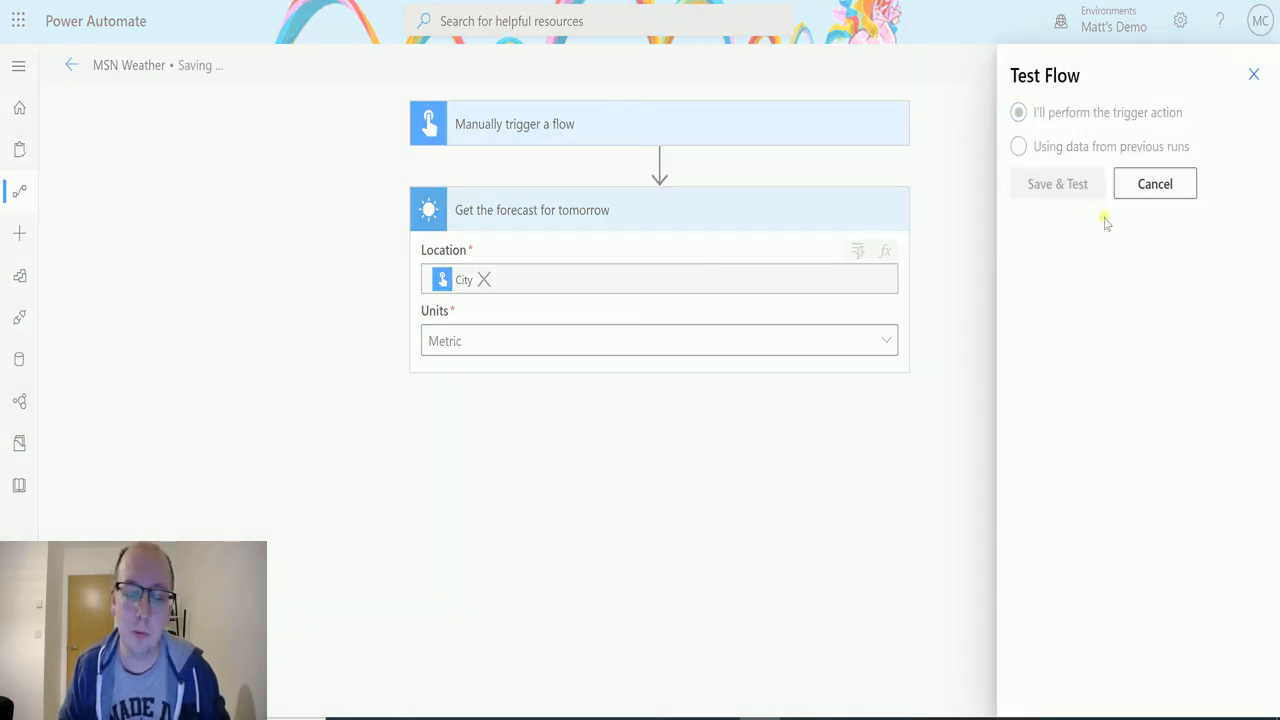
{"action": "left_click", "coordinate": [1056, 184]}
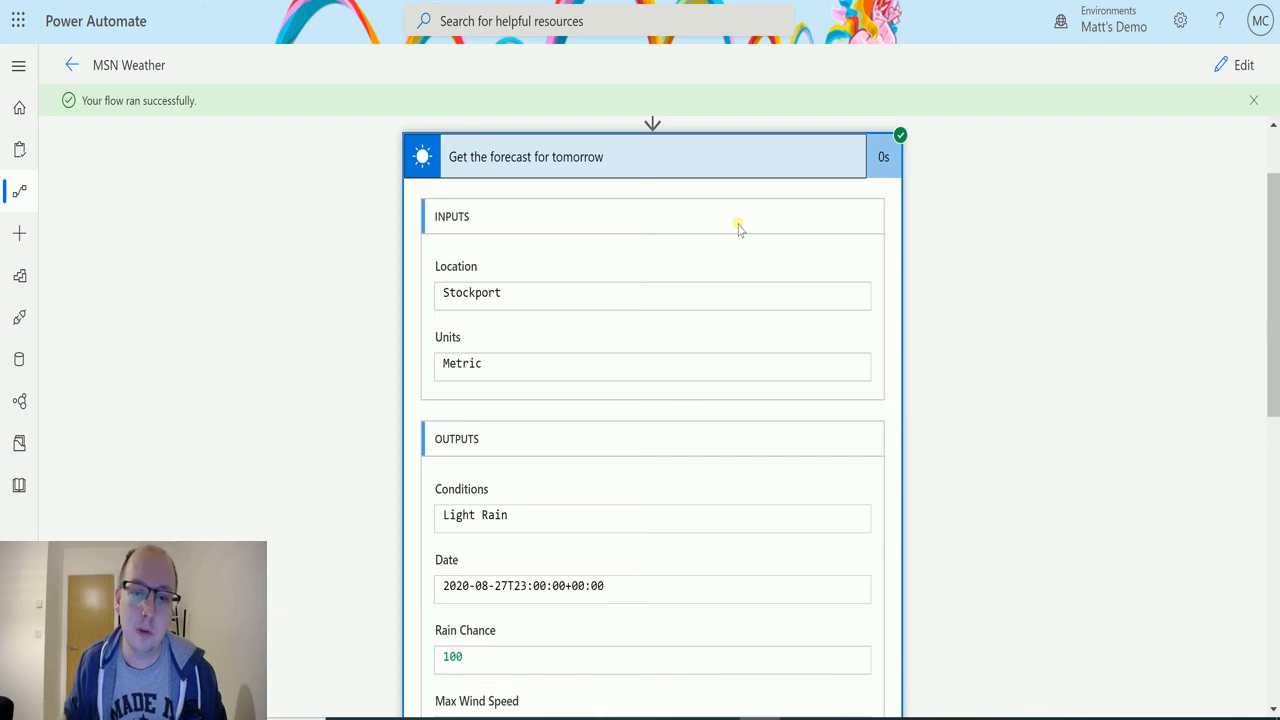
{"action": "mouse_move", "coordinate": [800, 146]}
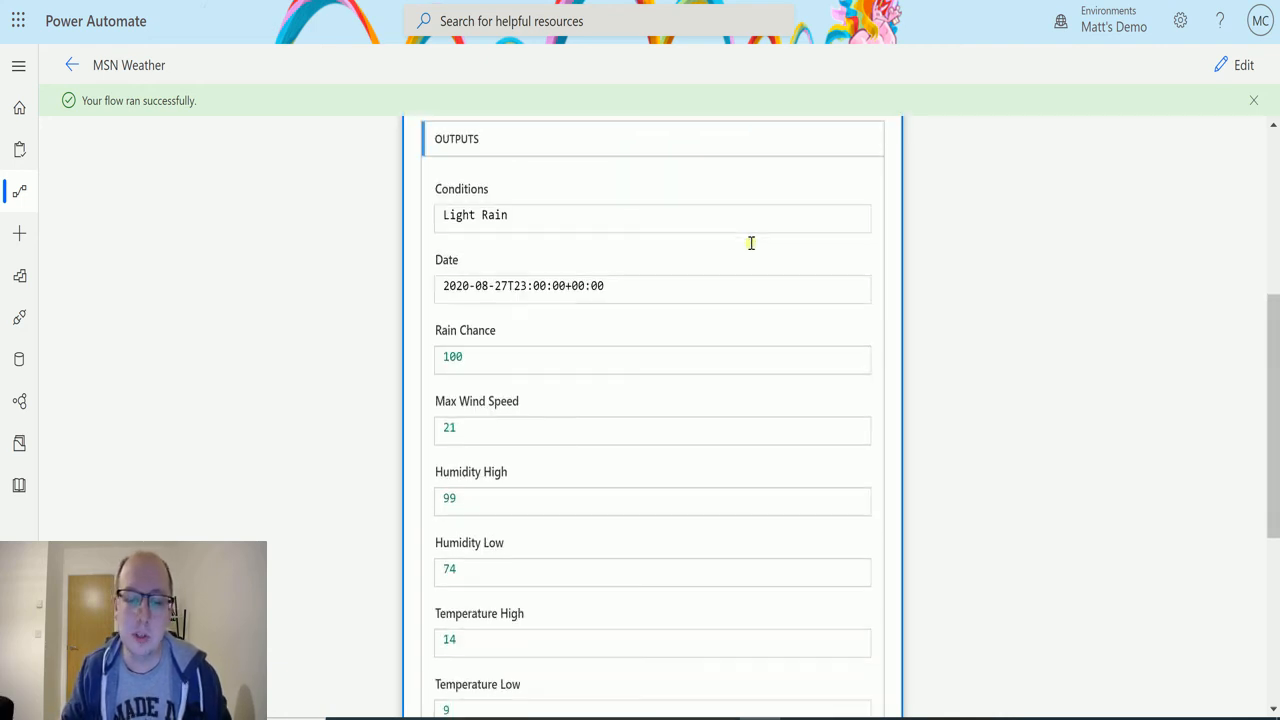
Expand the Stockport run's outputs to review temperatures, UV index, wind and day summary
{"action": "scroll", "scroll_direction": "down", "scroll_amount": 3}
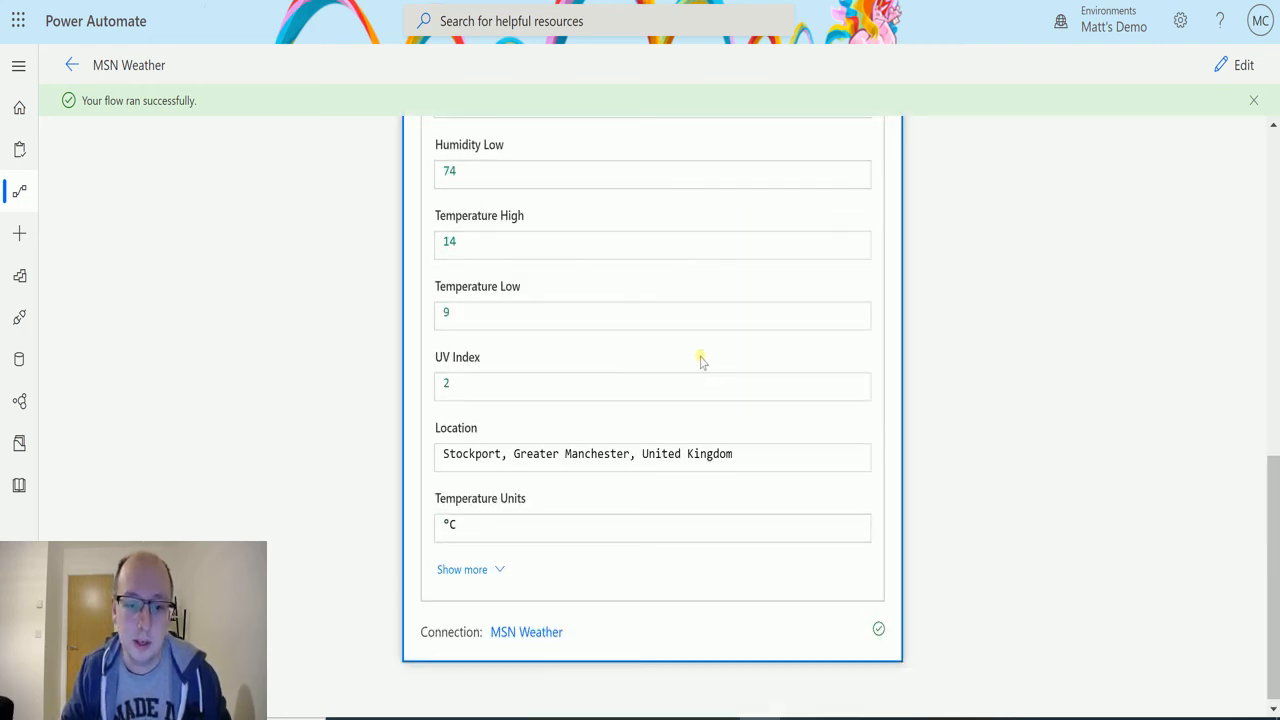
{"action": "left_click", "coordinate": [460, 568]}
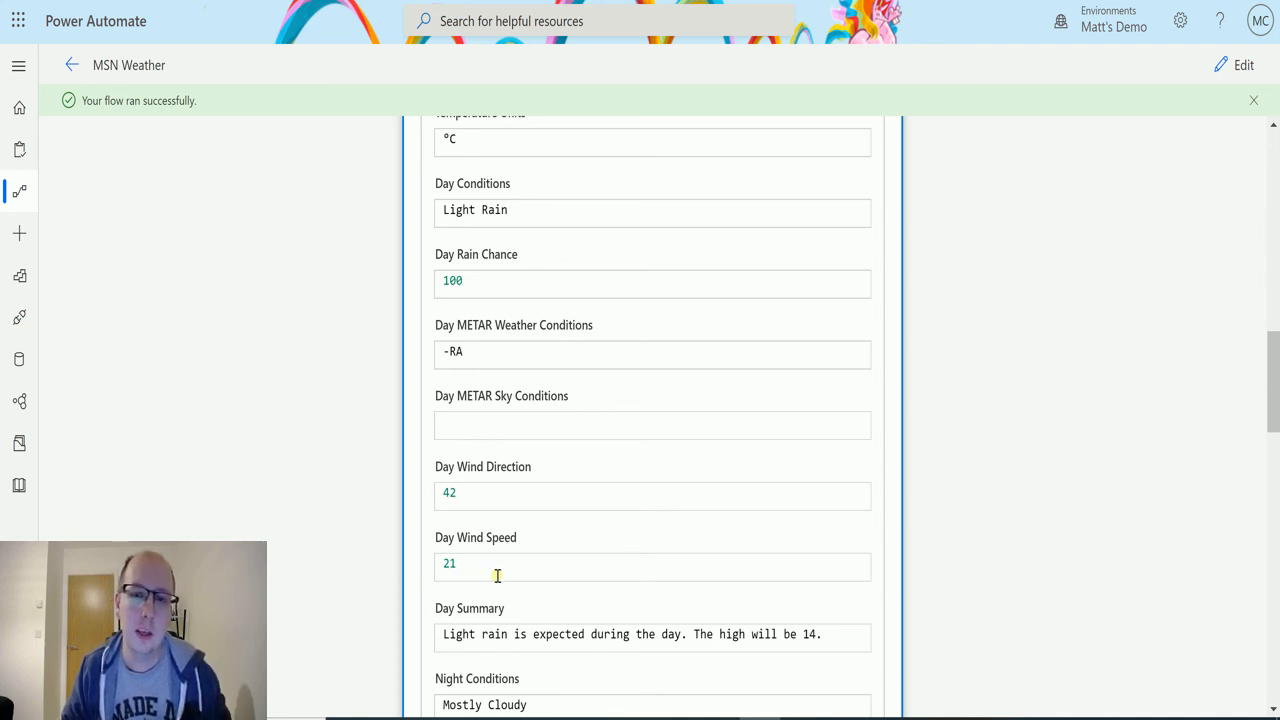
{"action": "mouse_move", "coordinate": [470, 512]}
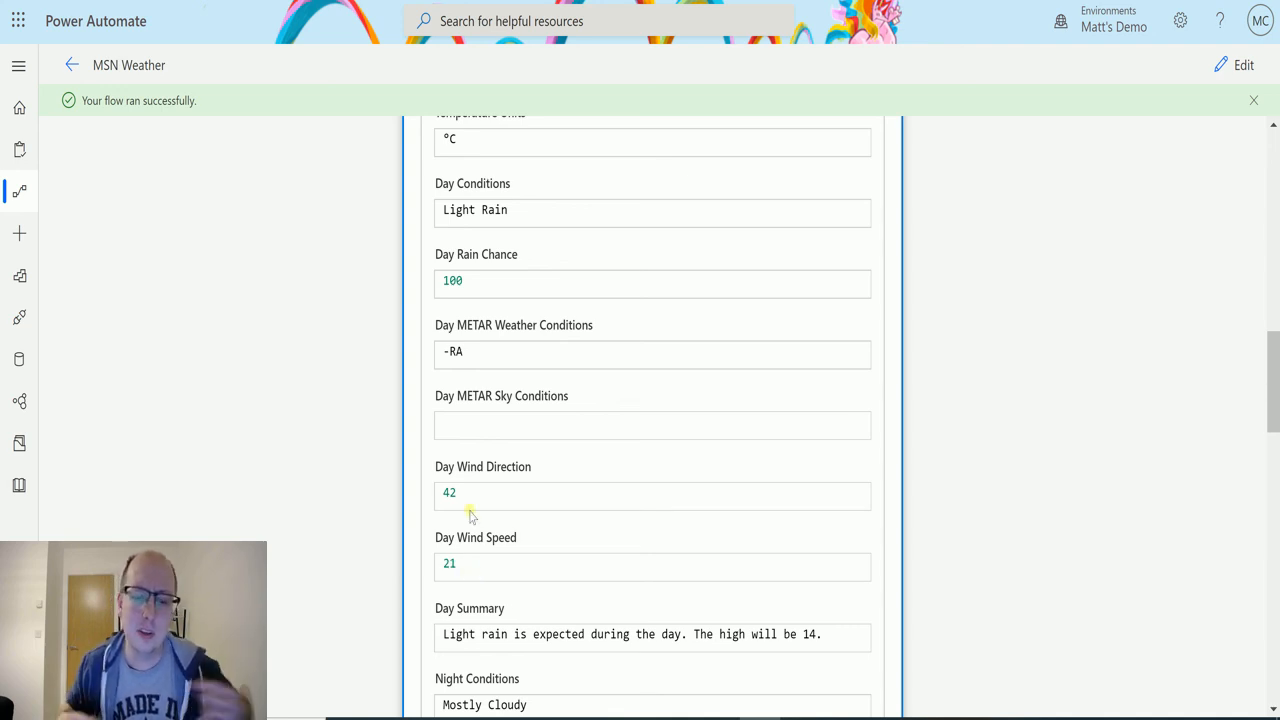